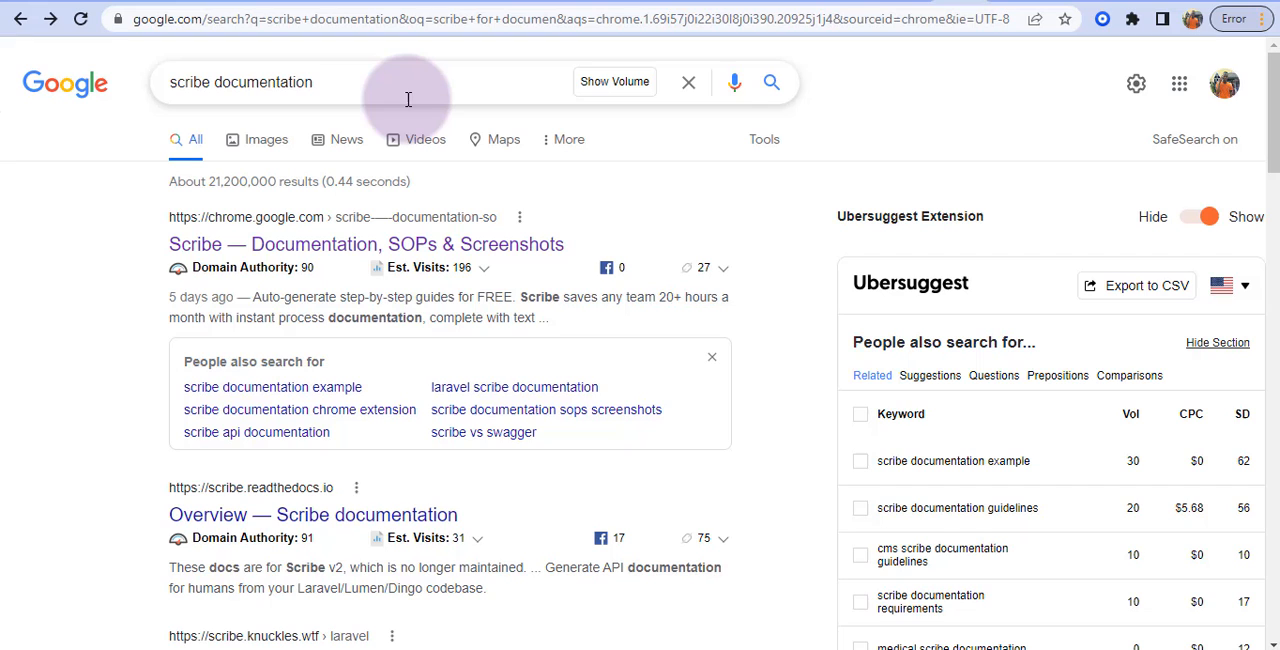
Open the Scribe extension's store listing and scroll through its description, zooming in.
{"action": "left_click", "coordinate": [300, 82]}
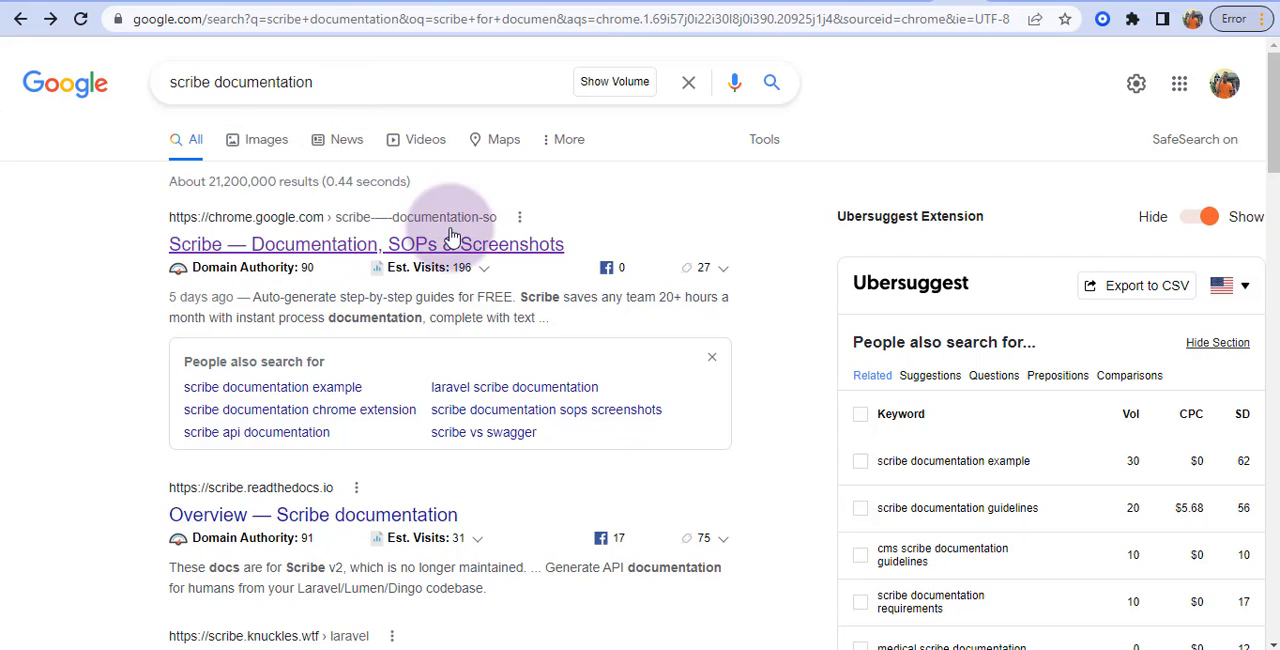
{"action": "mouse_move", "coordinate": [344, 260]}
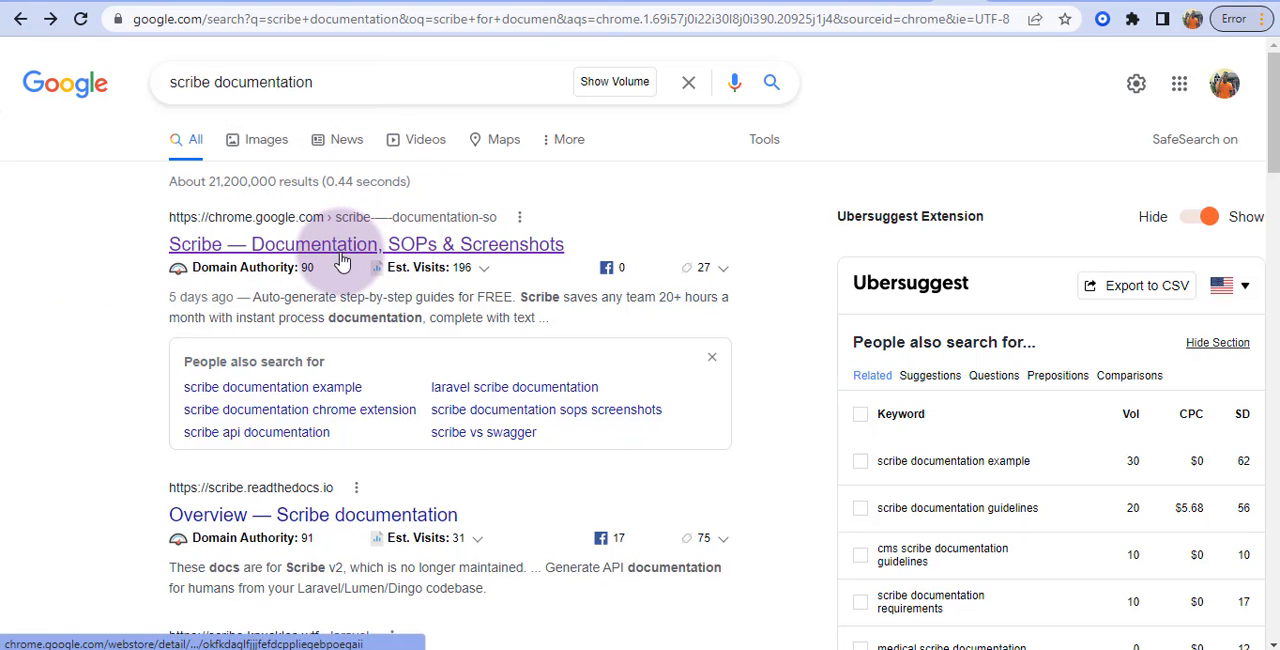
{"action": "left_click", "coordinate": [366, 244]}
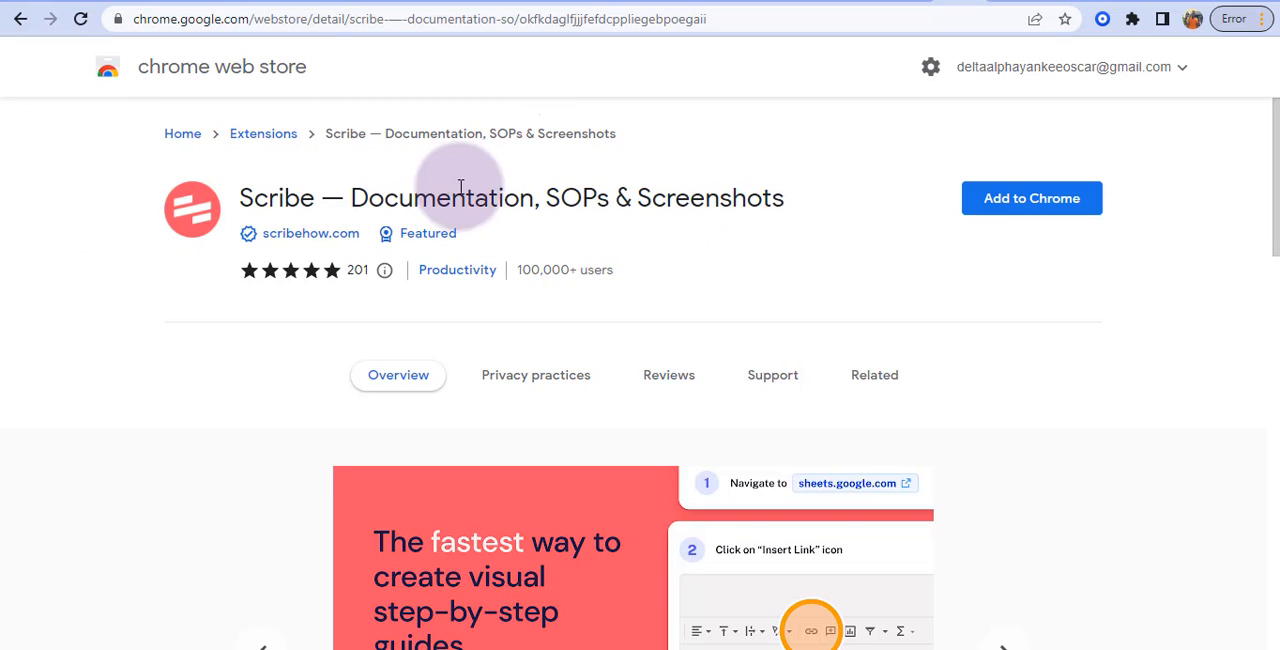
{"action": "mouse_move", "coordinate": [590, 198]}
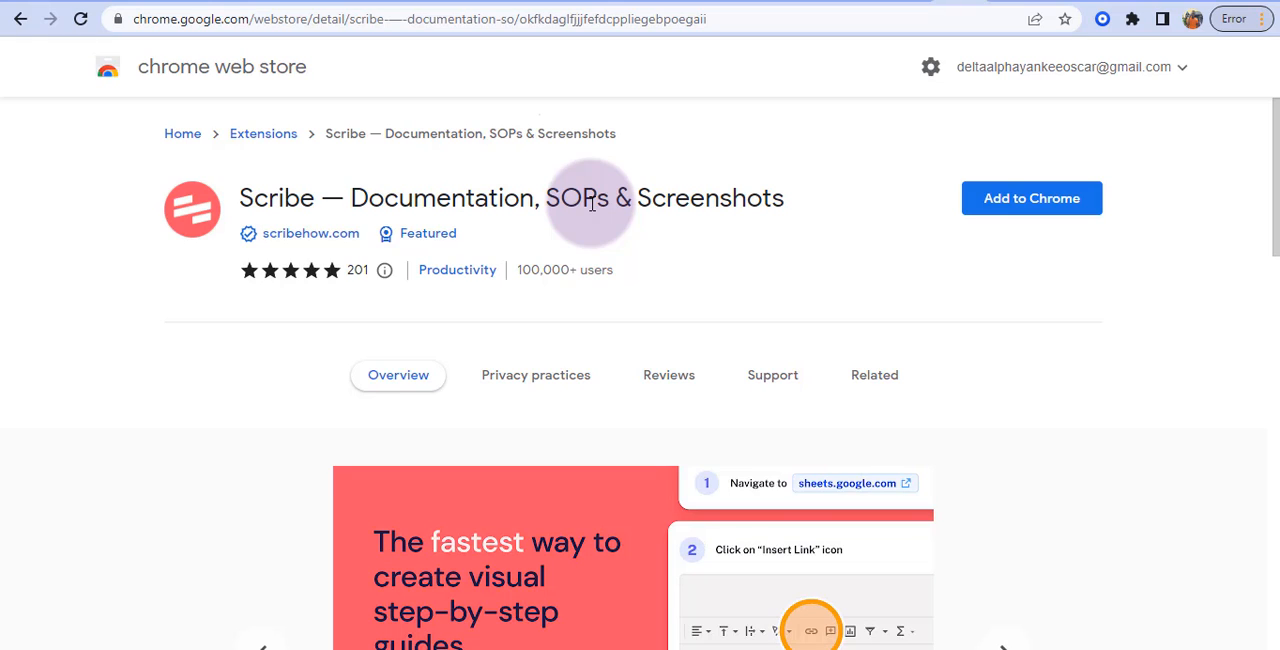
{"action": "mouse_move", "coordinate": [710, 258]}
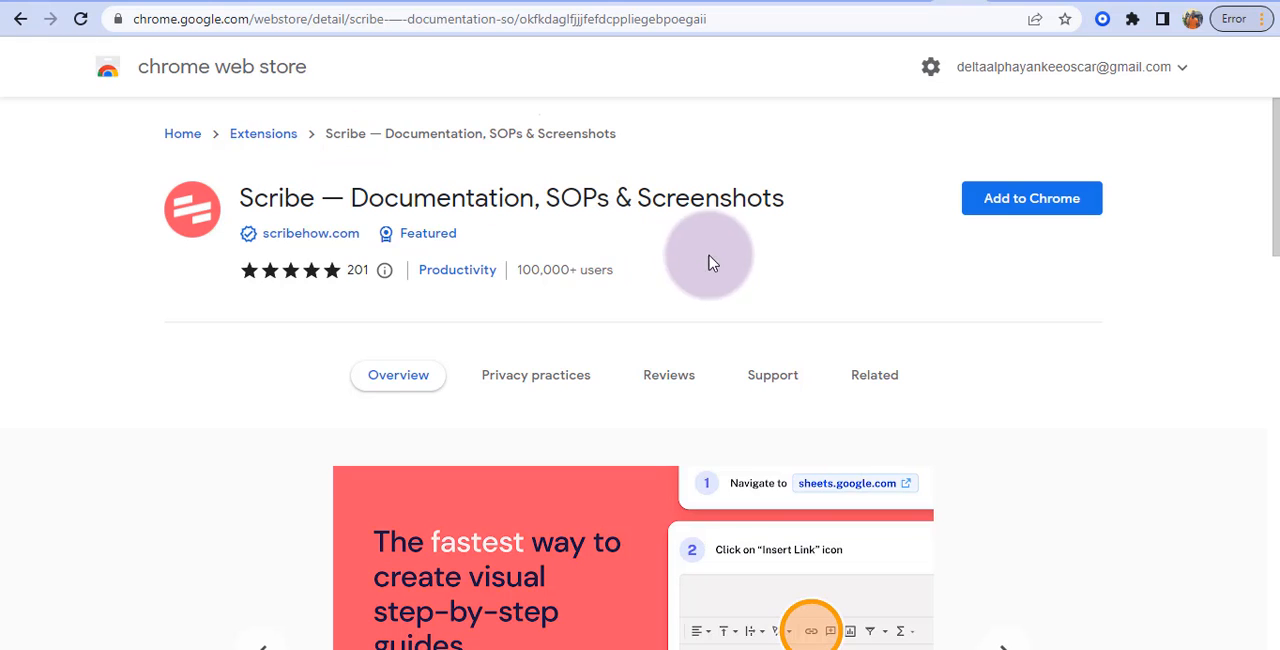
{"action": "mouse_move", "coordinate": [1076, 310]}
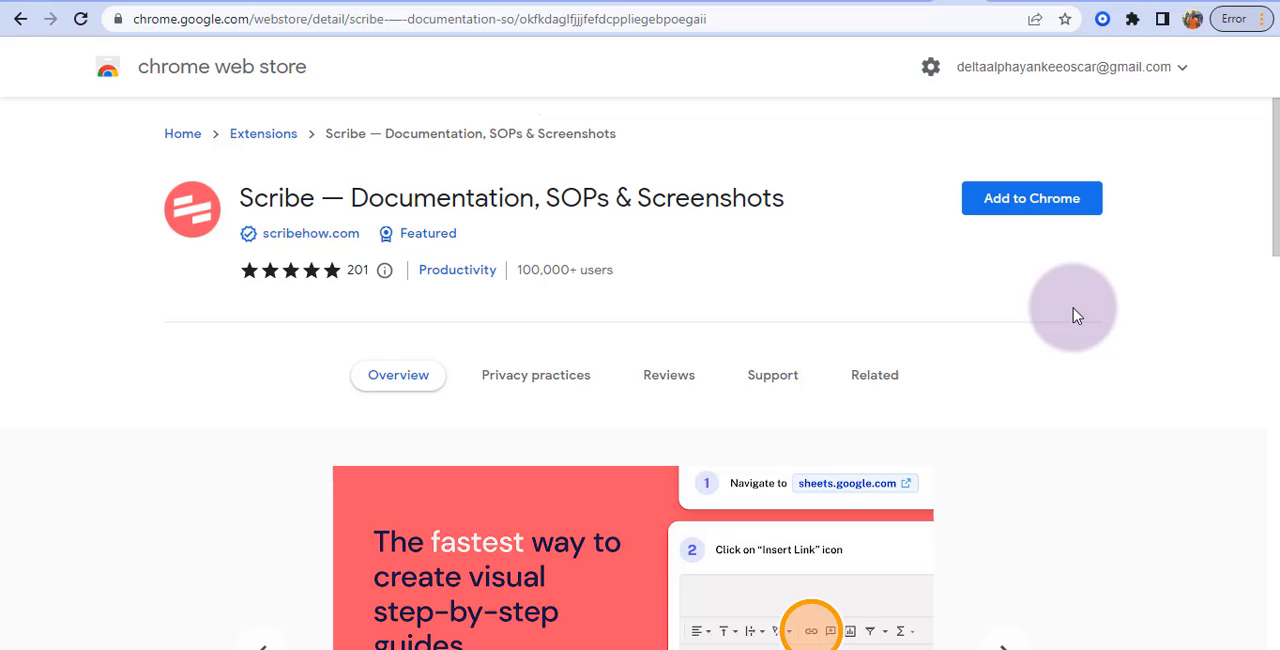
{"action": "mouse_move", "coordinate": [864, 240]}
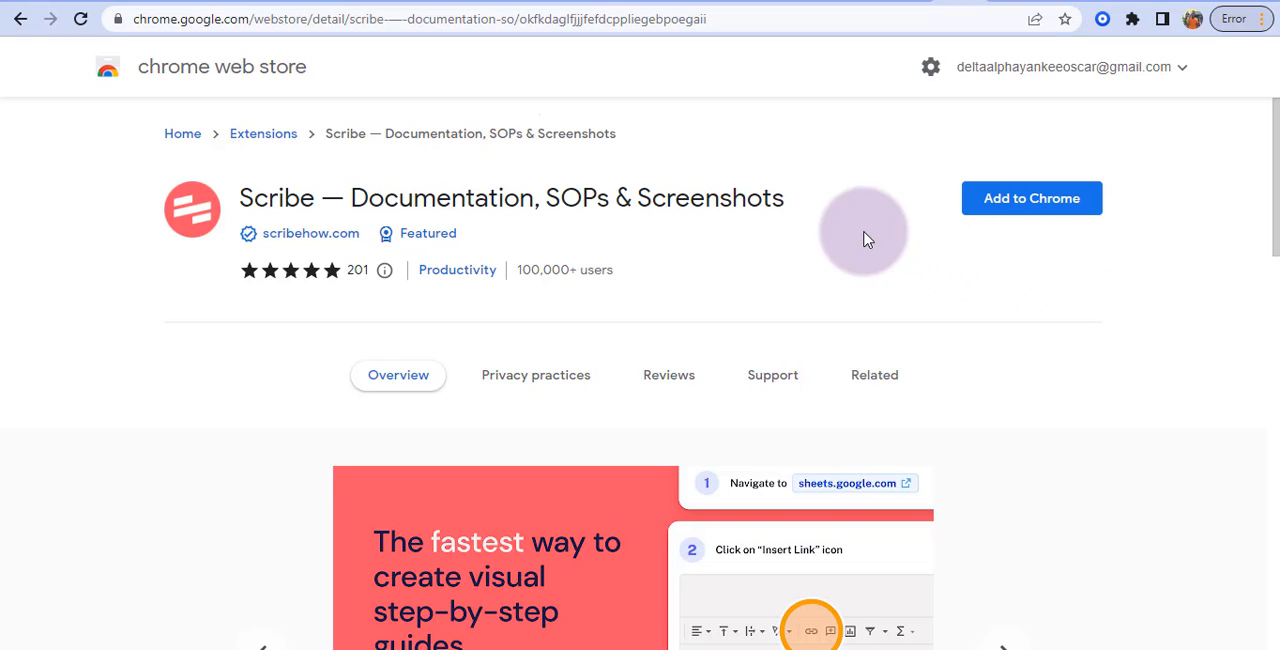
{"action": "mouse_move", "coordinate": [596, 196]}
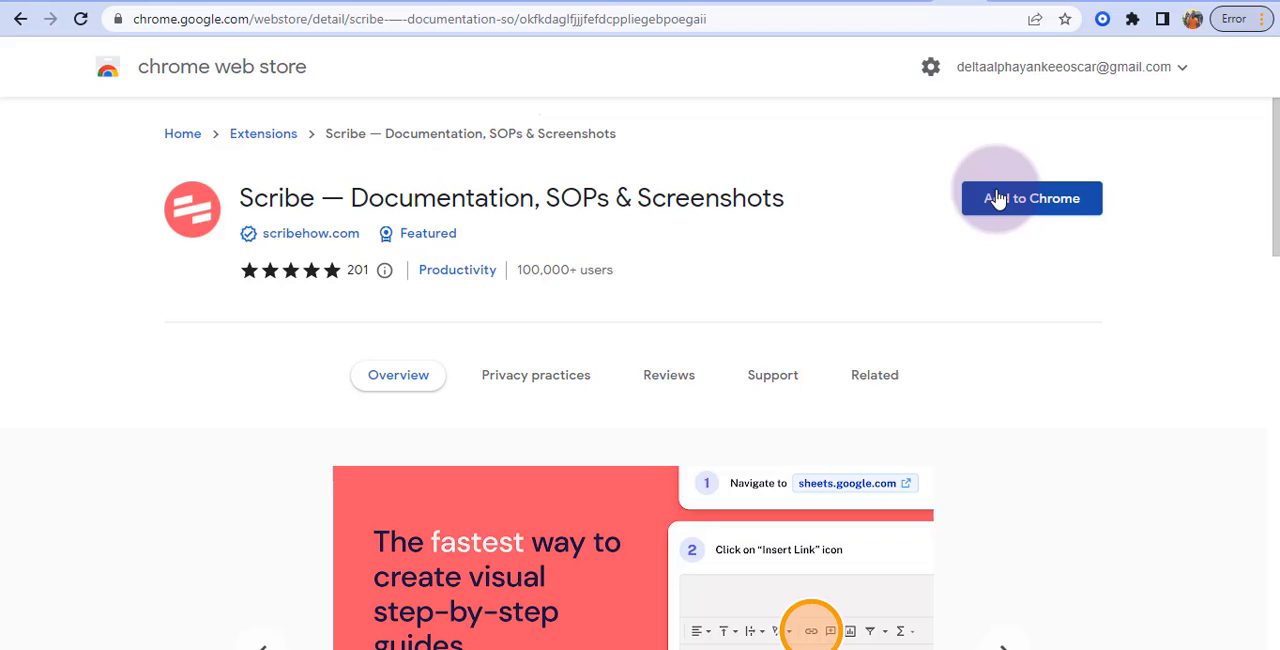
{"action": "mouse_move", "coordinate": [812, 136]}
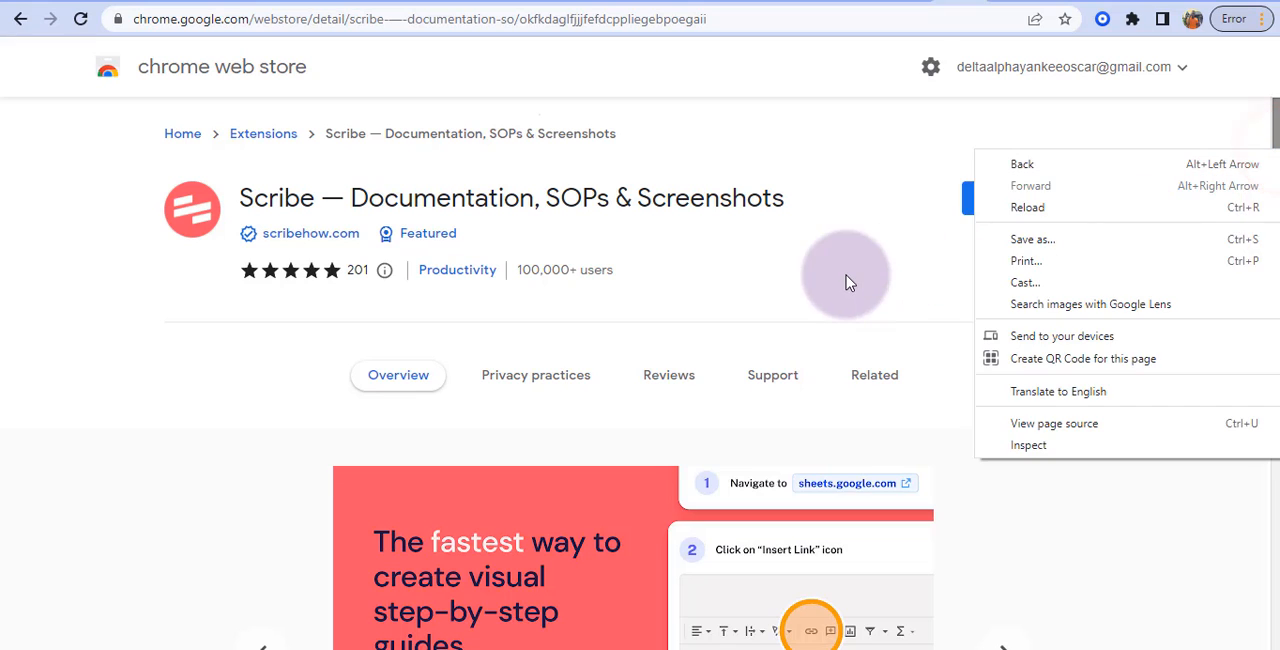
{"action": "scroll", "scroll_direction": "down", "scroll_amount": 3}
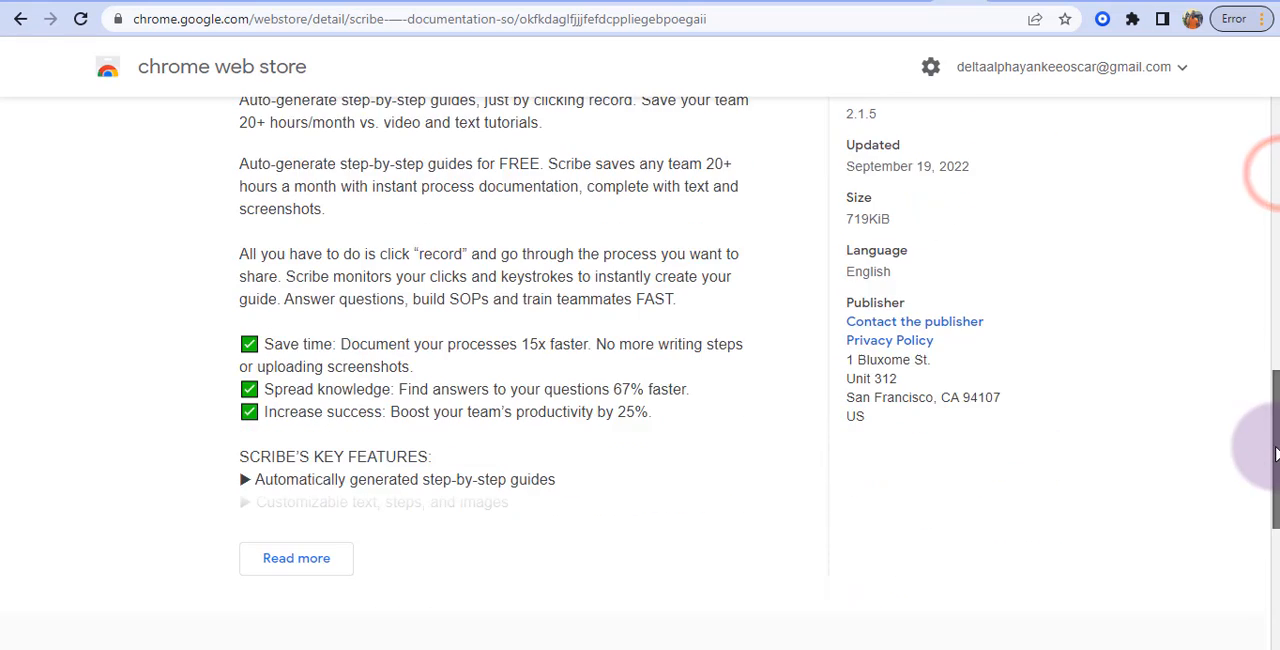
{"action": "key", "text": "ctrl+plus"}
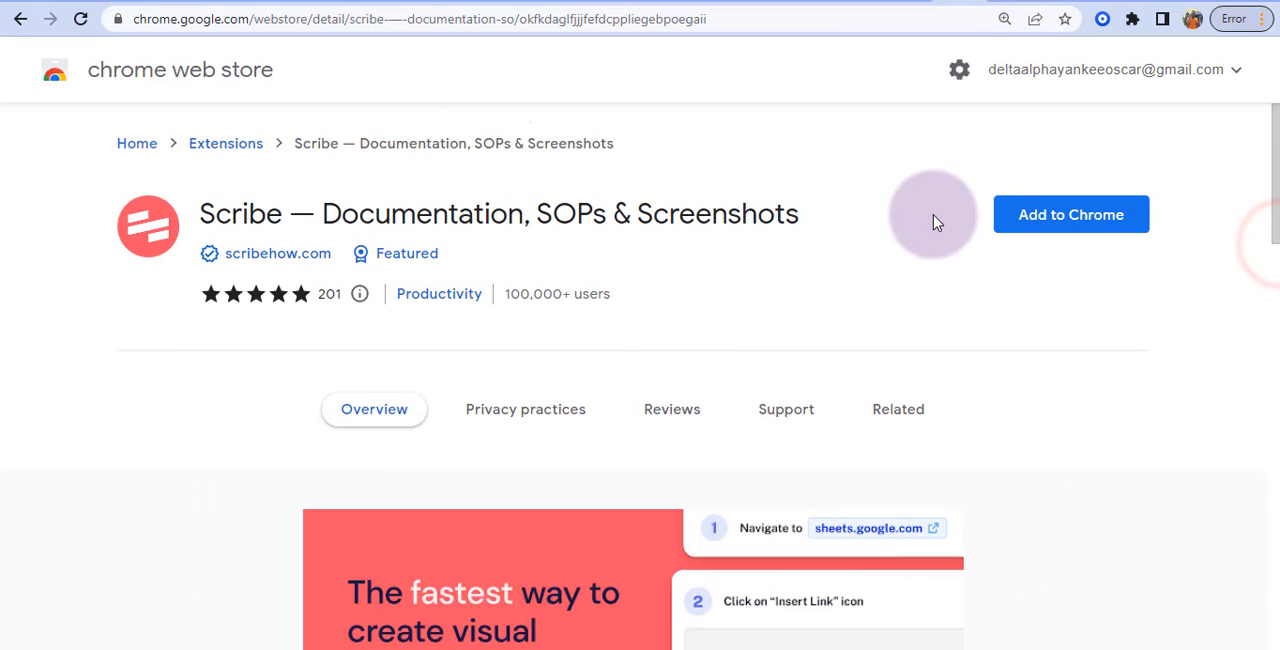
Add Scribe to Chrome and confirm, landing on the 'Ready, Set, Scribe' start-recording page.
{"action": "left_click", "coordinate": [1072, 214]}
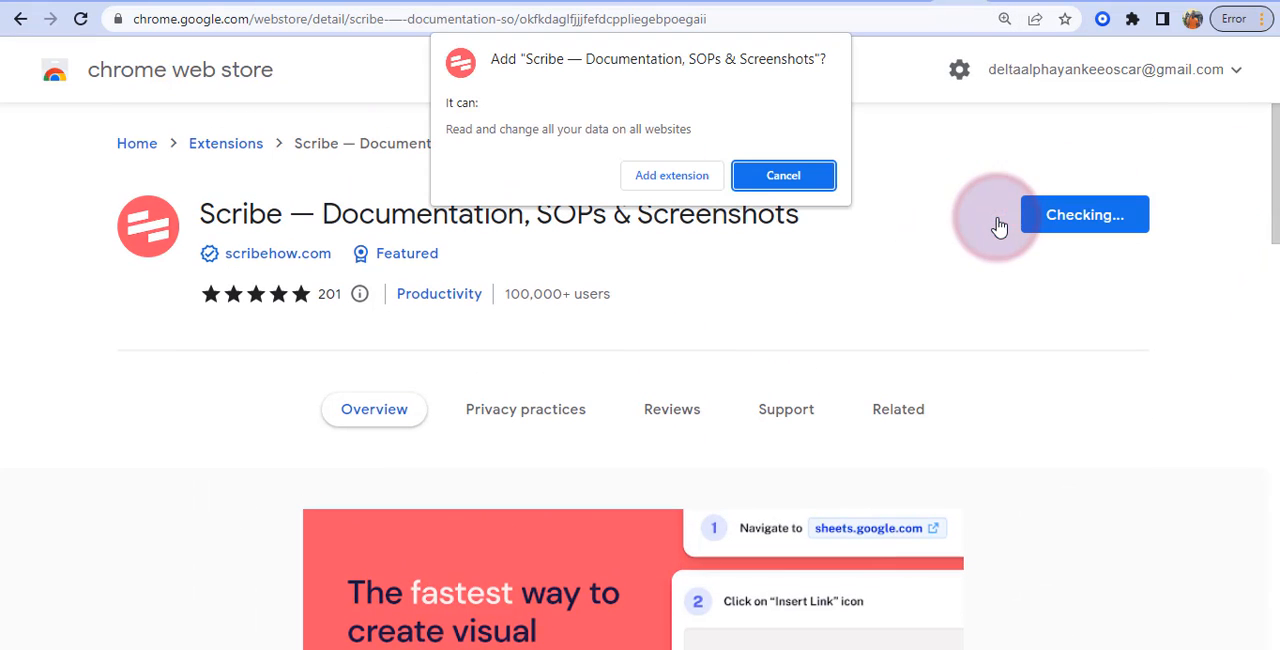
{"action": "left_click", "coordinate": [672, 176]}
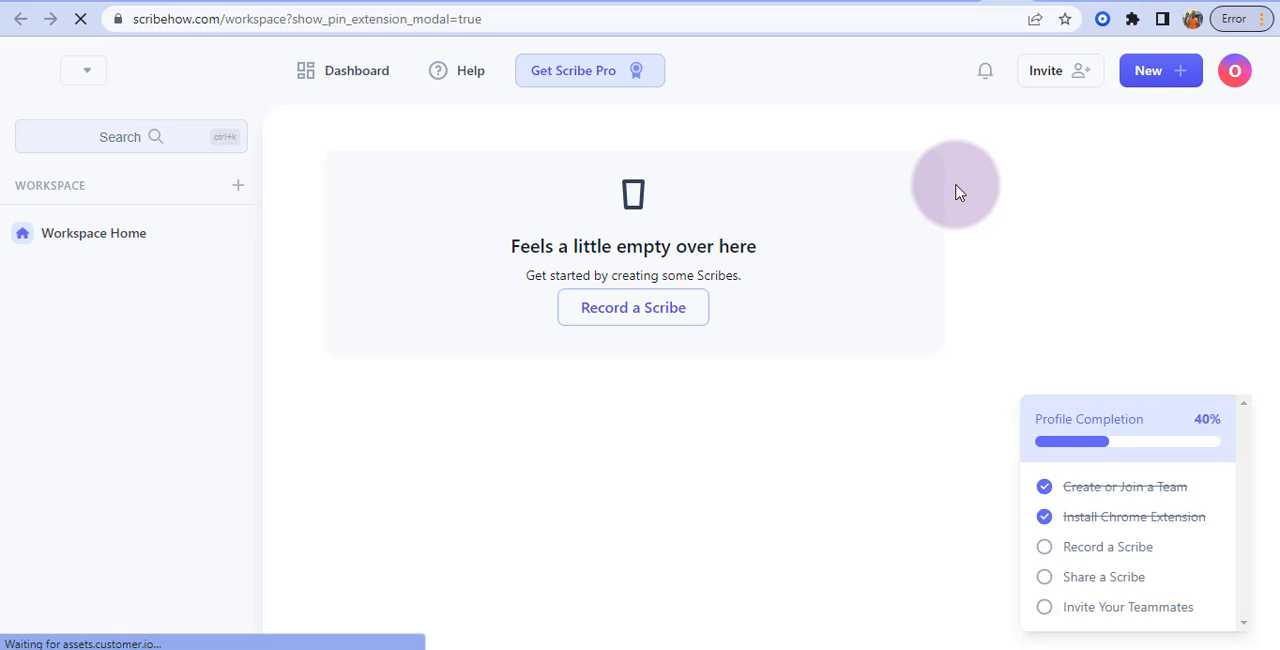
{"action": "mouse_move", "coordinate": [950, 140]}
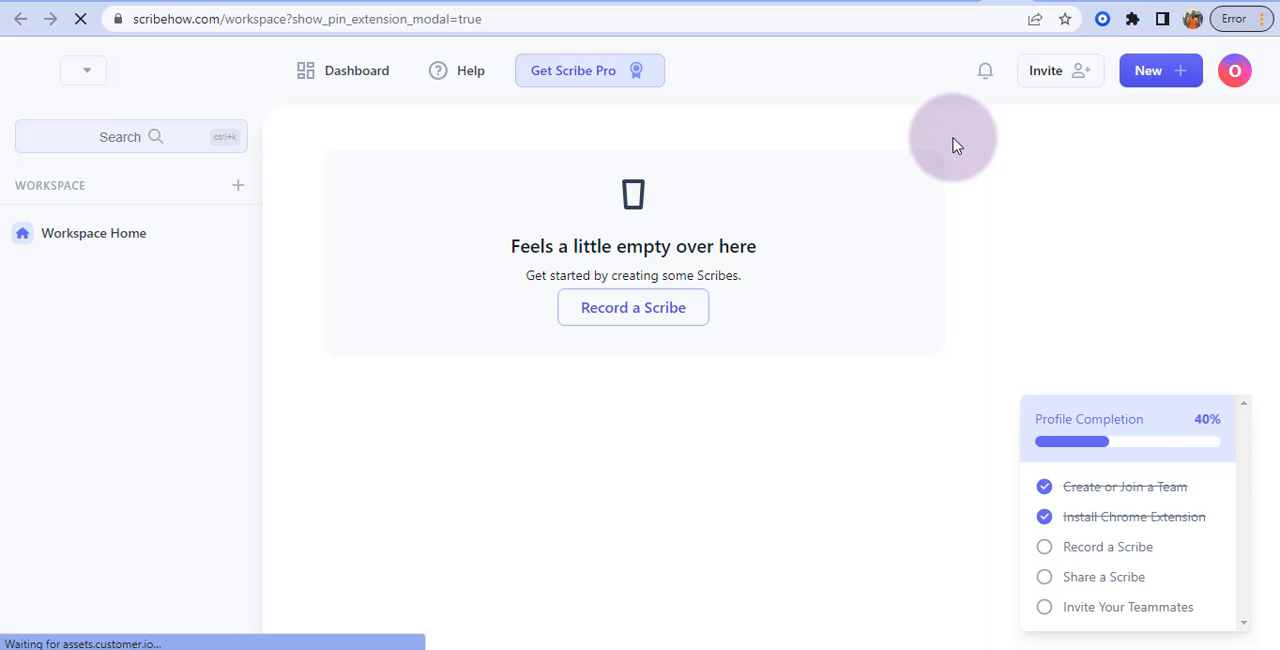
{"action": "left_click", "coordinate": [632, 308]}
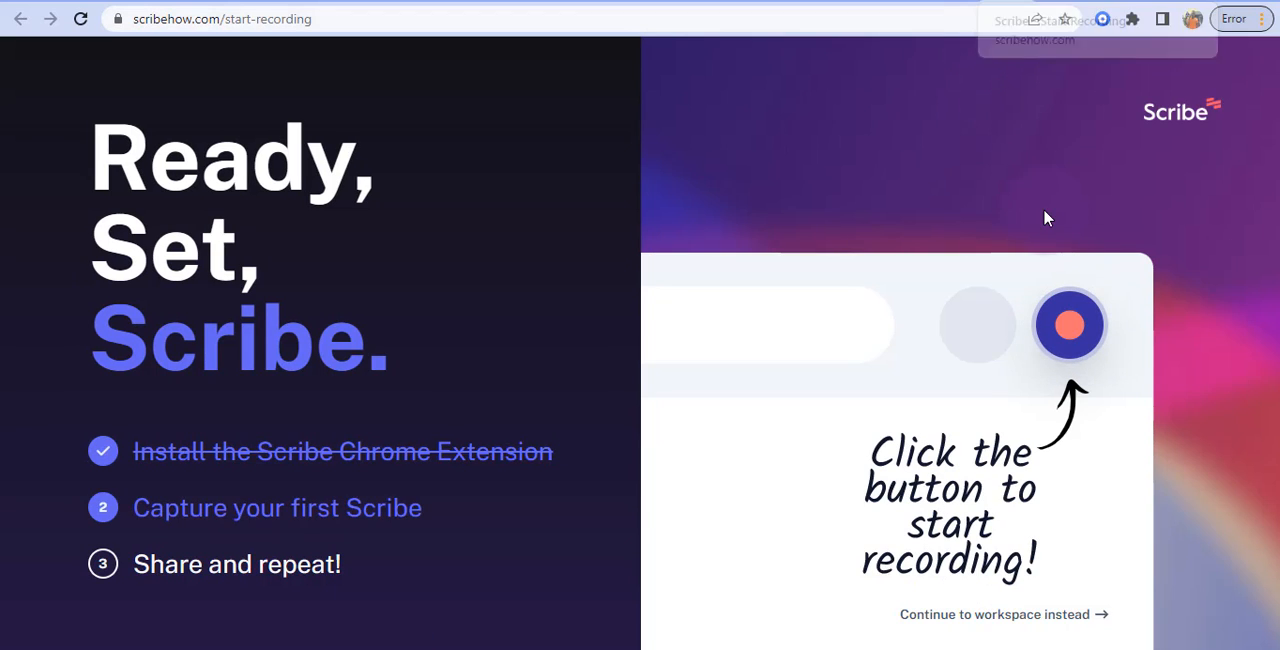
{"action": "mouse_move", "coordinate": [928, 170]}
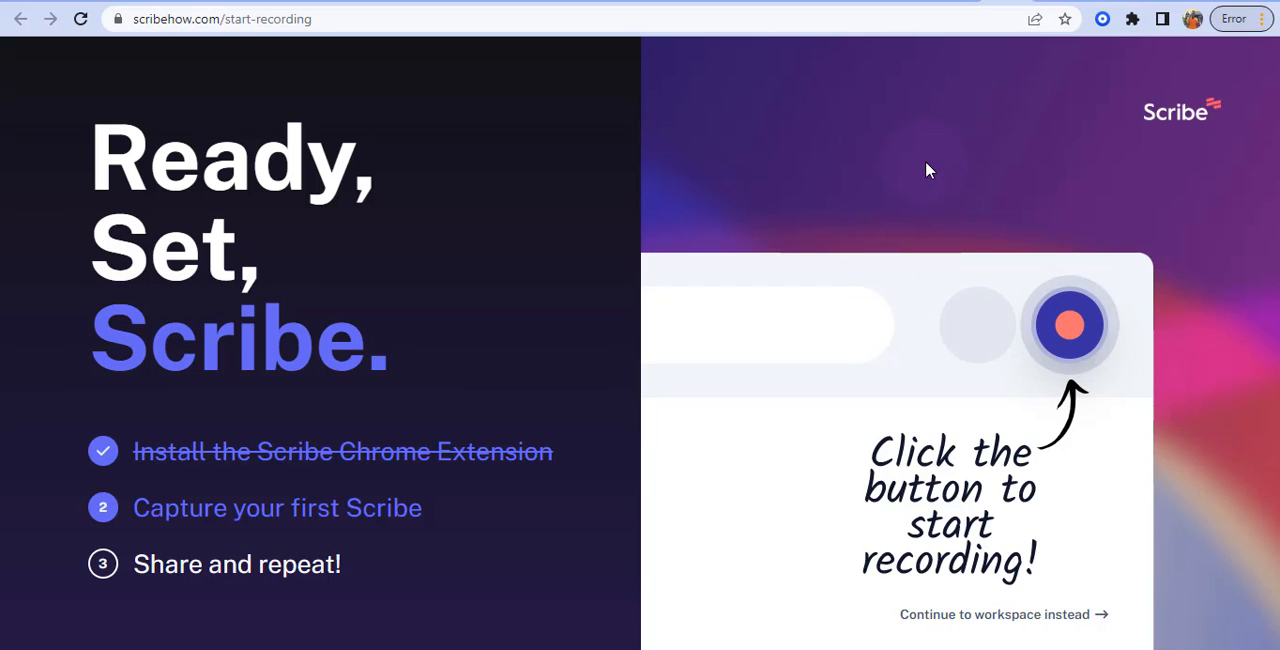
{"action": "mouse_move", "coordinate": [1000, 12]}
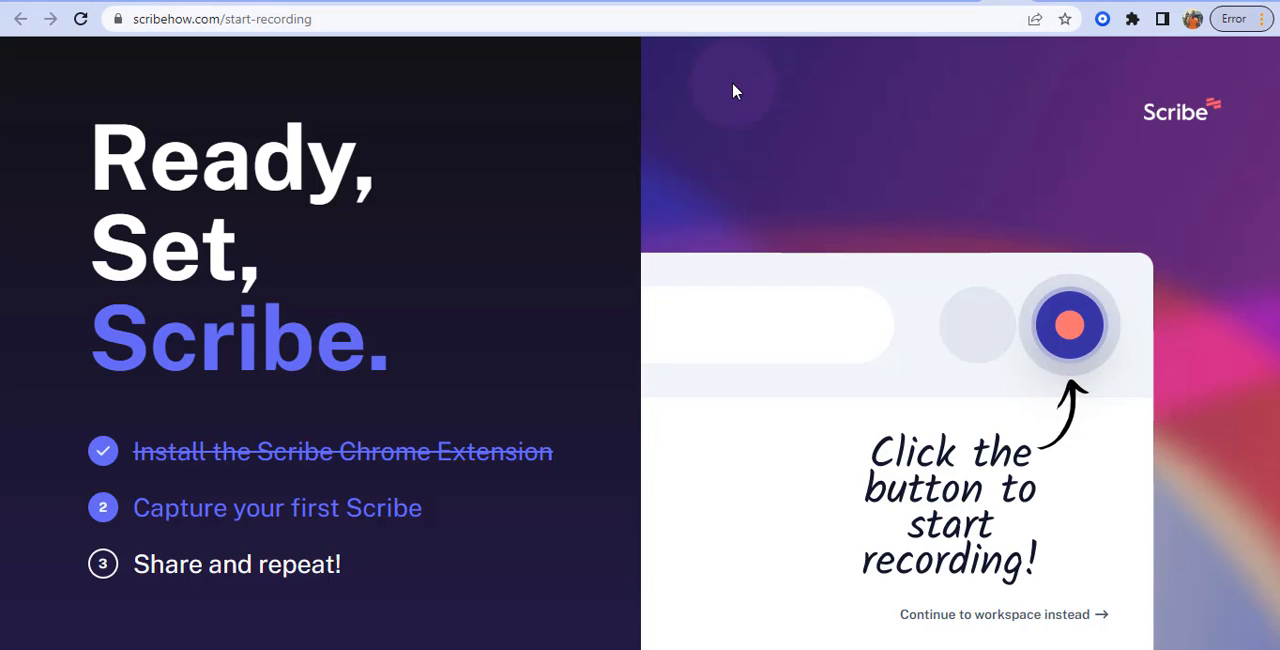
{"action": "mouse_move", "coordinate": [1208, 308]}
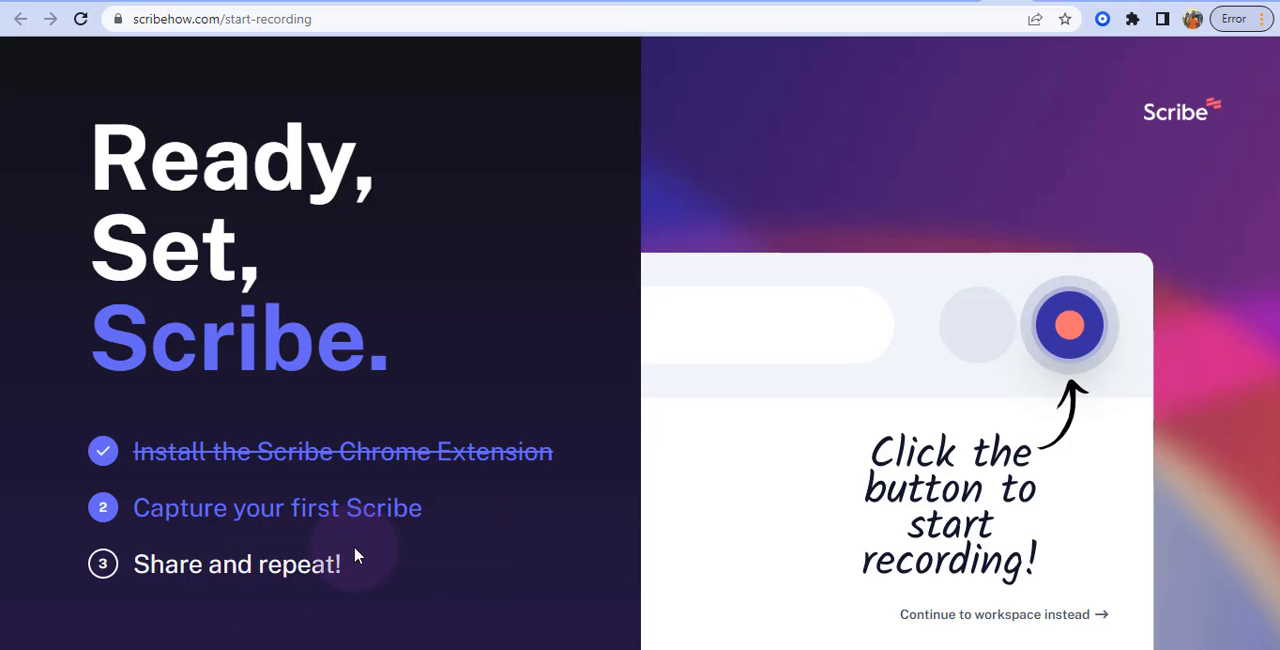
{"action": "mouse_move", "coordinate": [270, 478]}
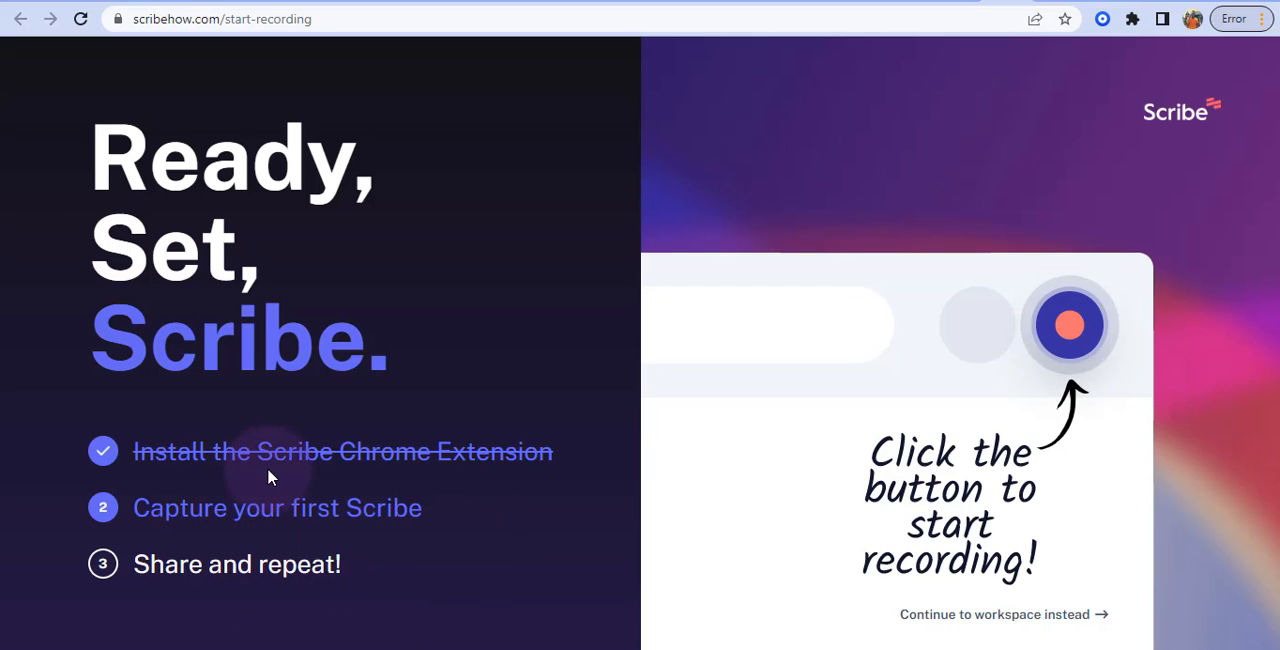
{"action": "mouse_move", "coordinate": [184, 540]}
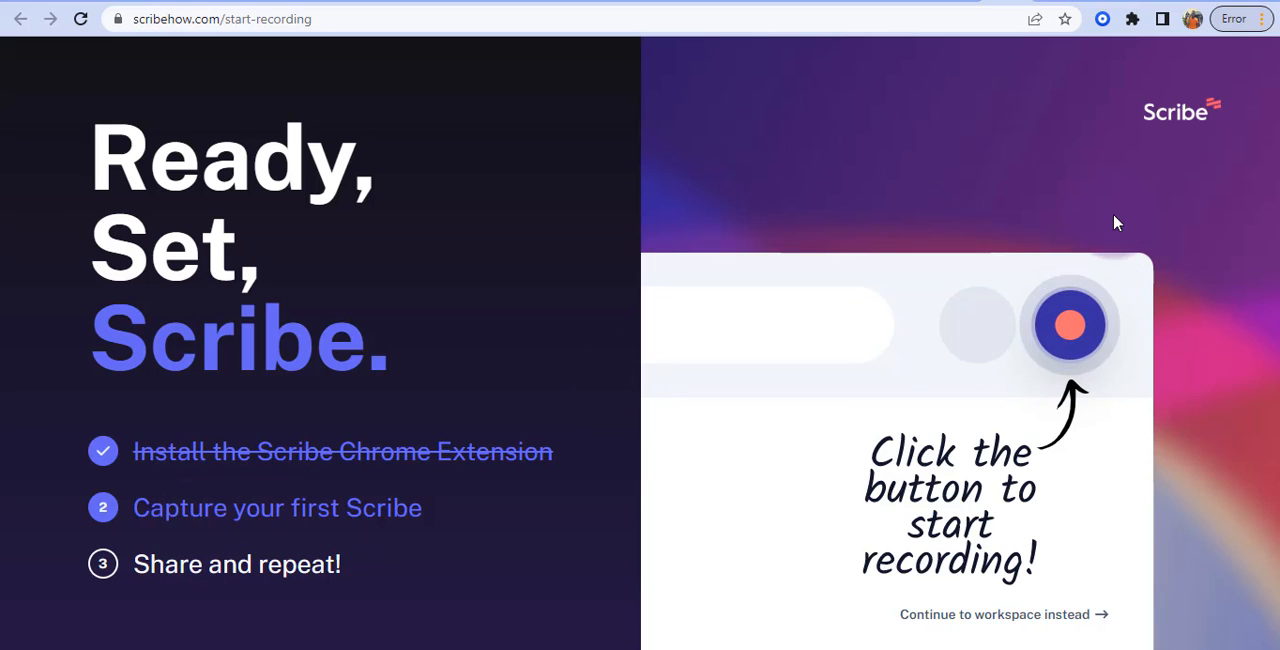
Show Chrome's installed-extensions list with Scribe among the entries.
{"action": "left_click", "coordinate": [1158, 32]}
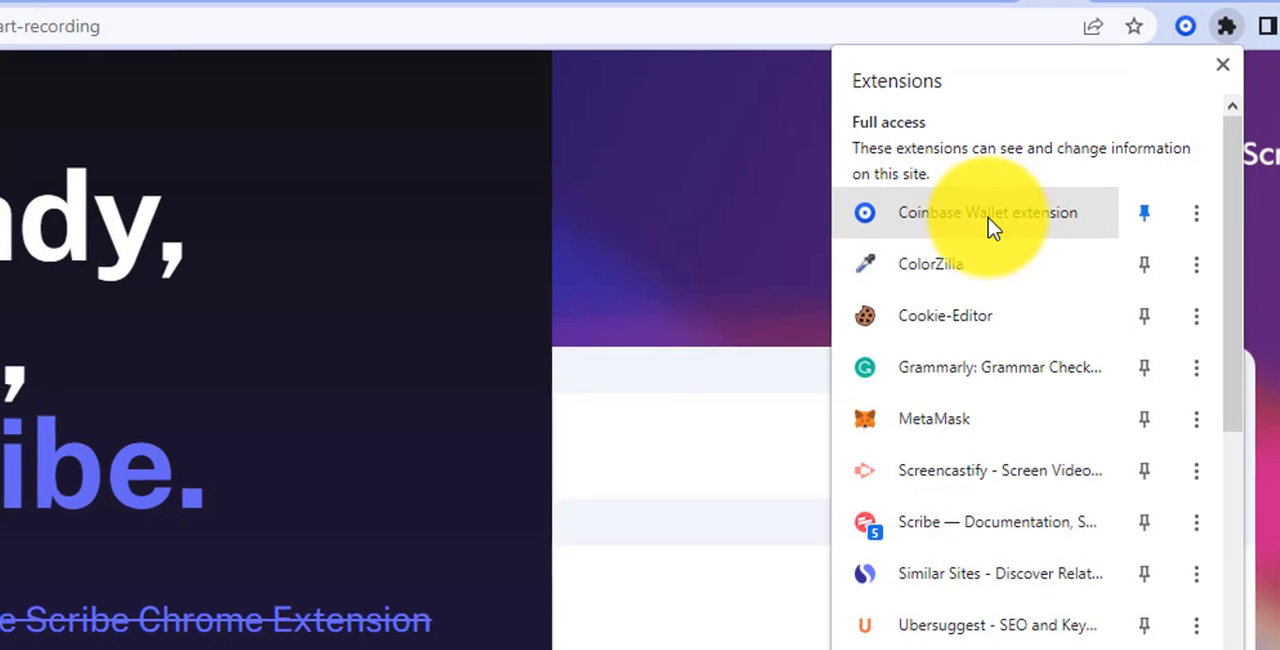
Try Gmail's Compose once and discard the empty draft.
{"action": "left_click", "coordinate": [1222, 64]}
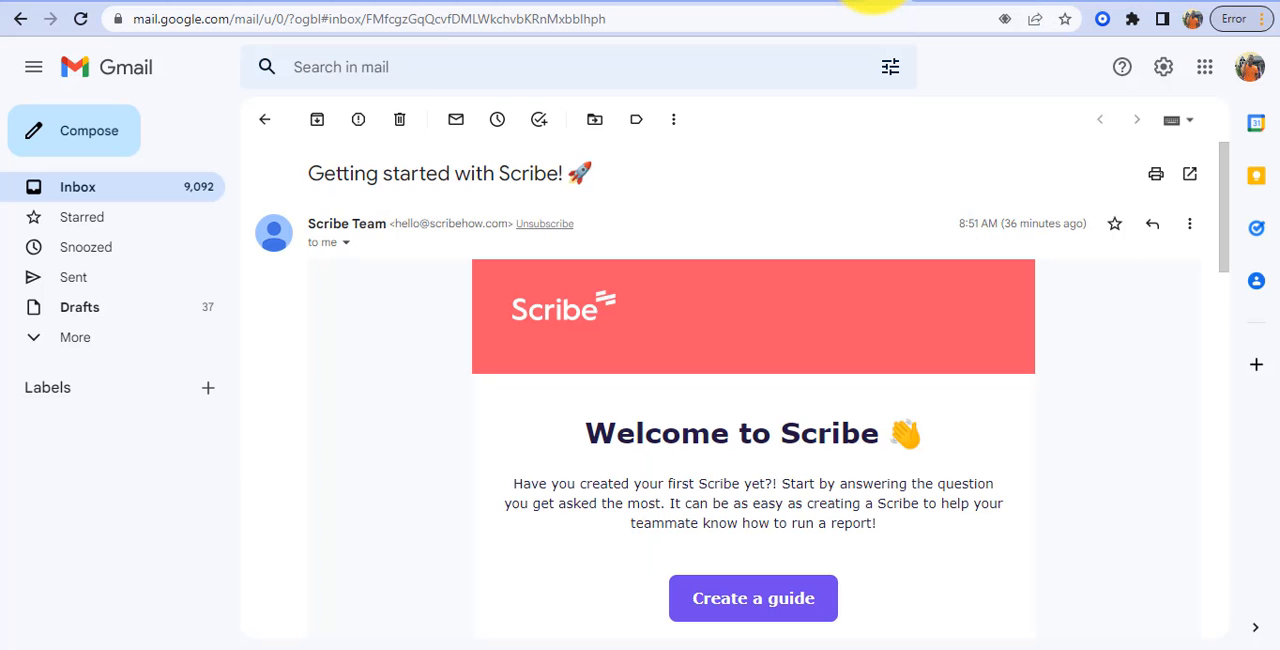
{"action": "left_click", "coordinate": [72, 130]}
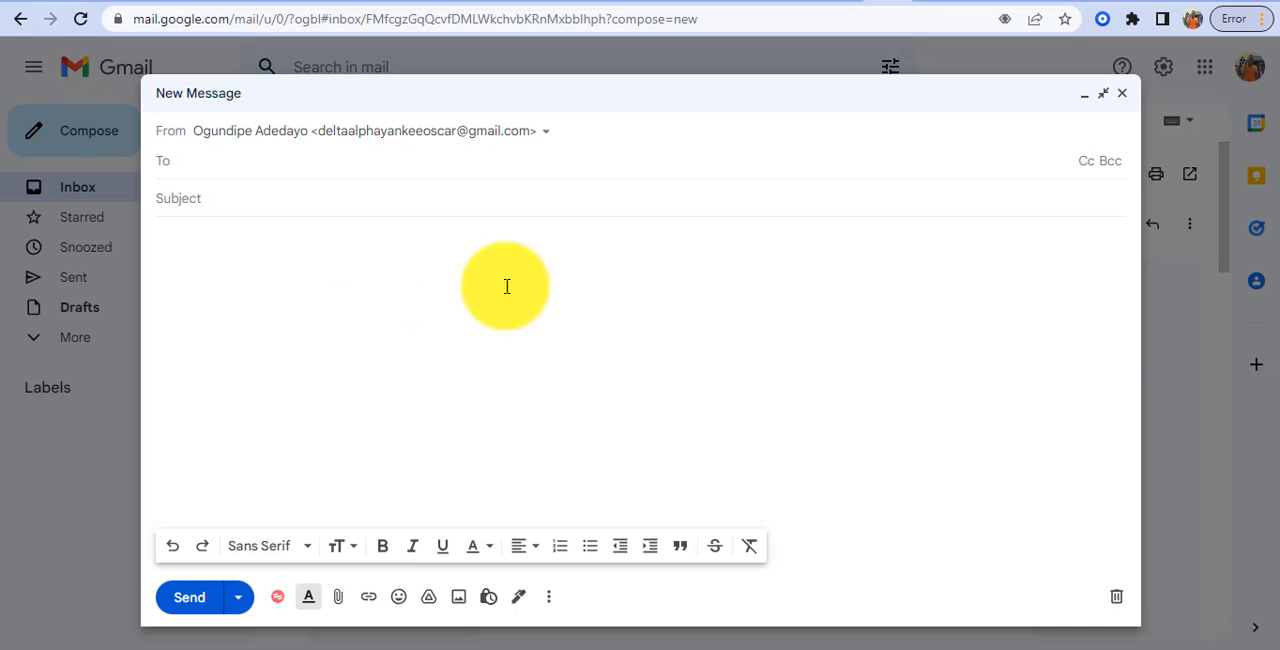
{"action": "left_click", "coordinate": [1120, 92]}
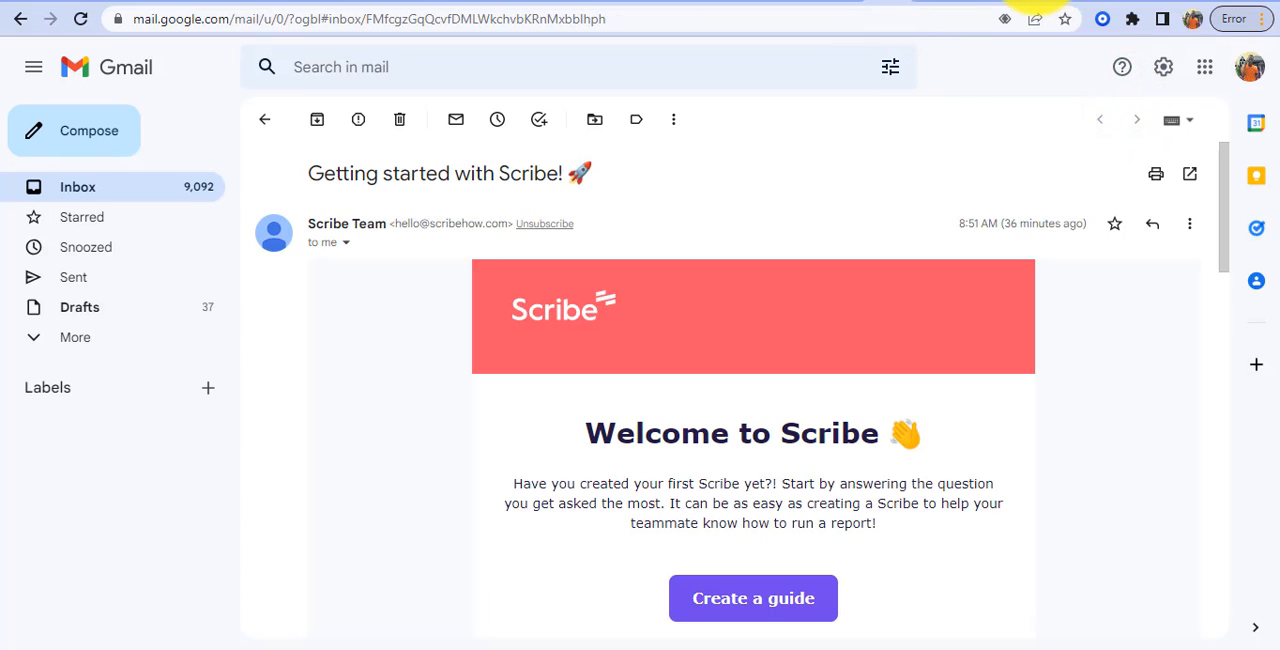
Launch Scribe from the extensions menu and start recording over the Gmail inbox.
{"action": "left_click", "coordinate": [1132, 18]}
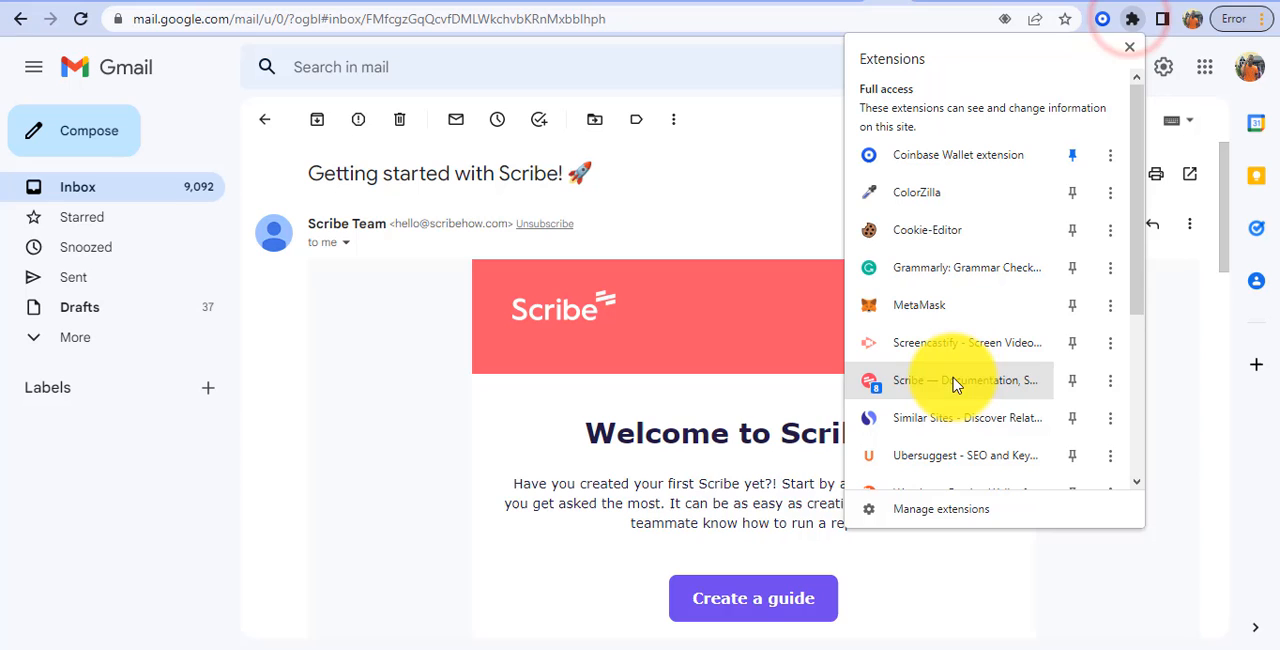
{"action": "left_click", "coordinate": [956, 380]}
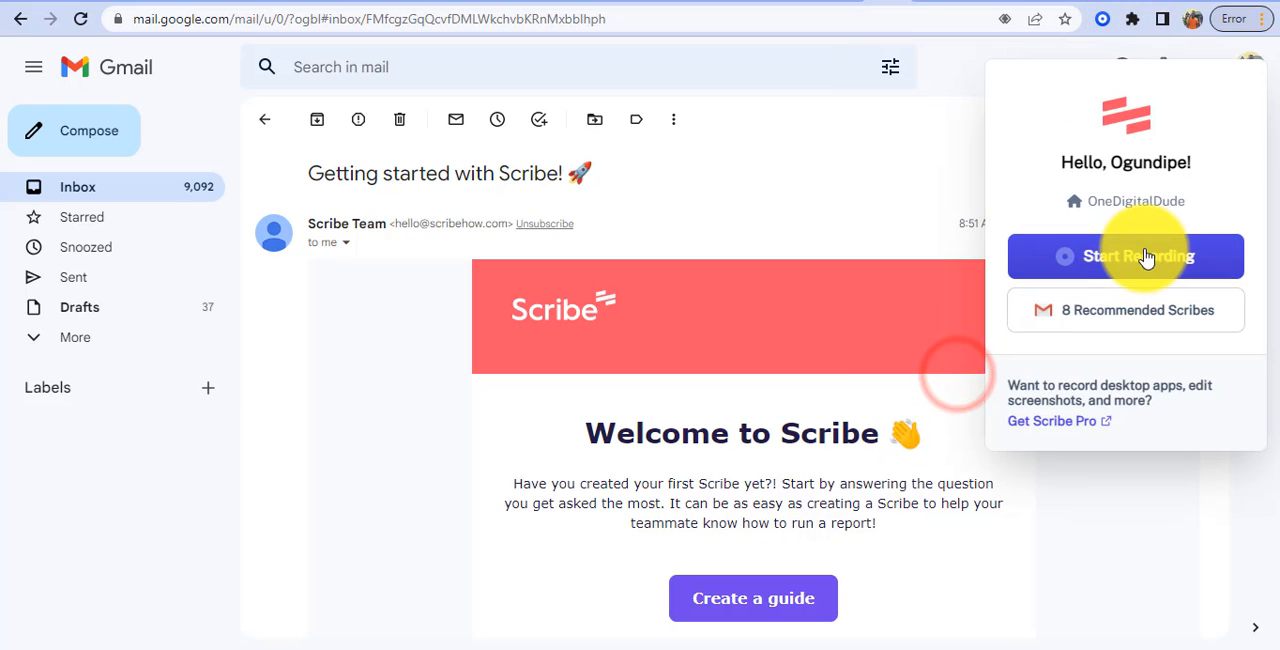
{"action": "left_click", "coordinate": [1124, 256]}
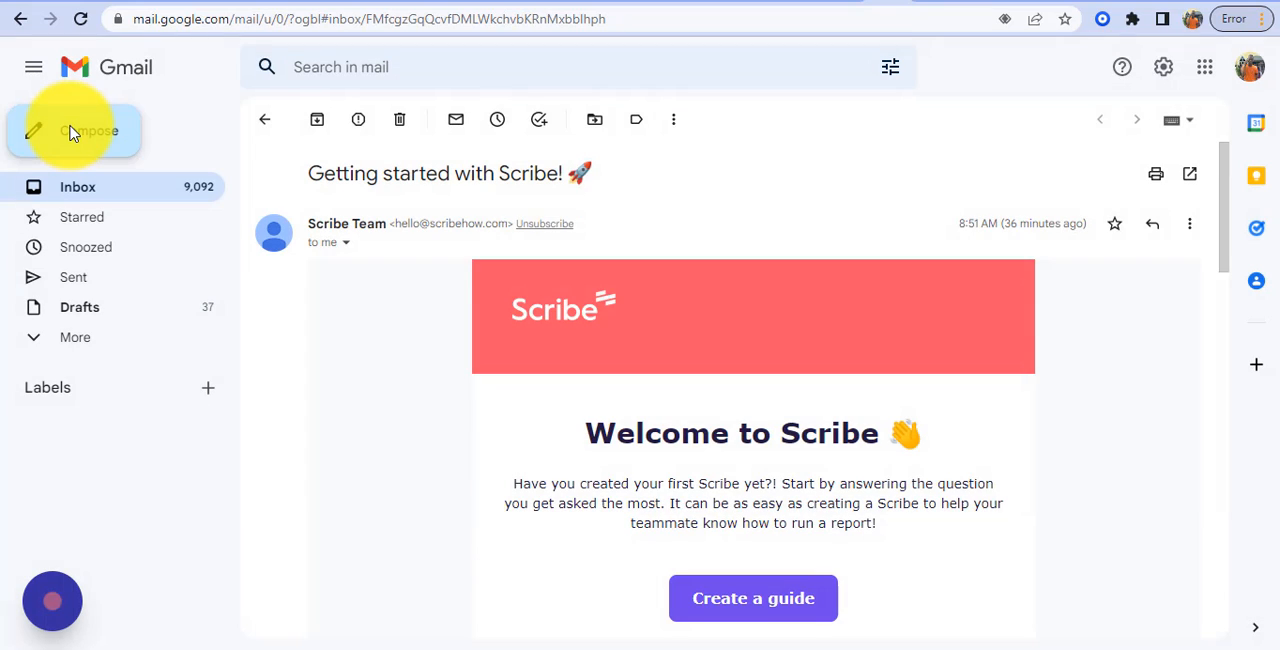
{"action": "left_click", "coordinate": [70, 130]}
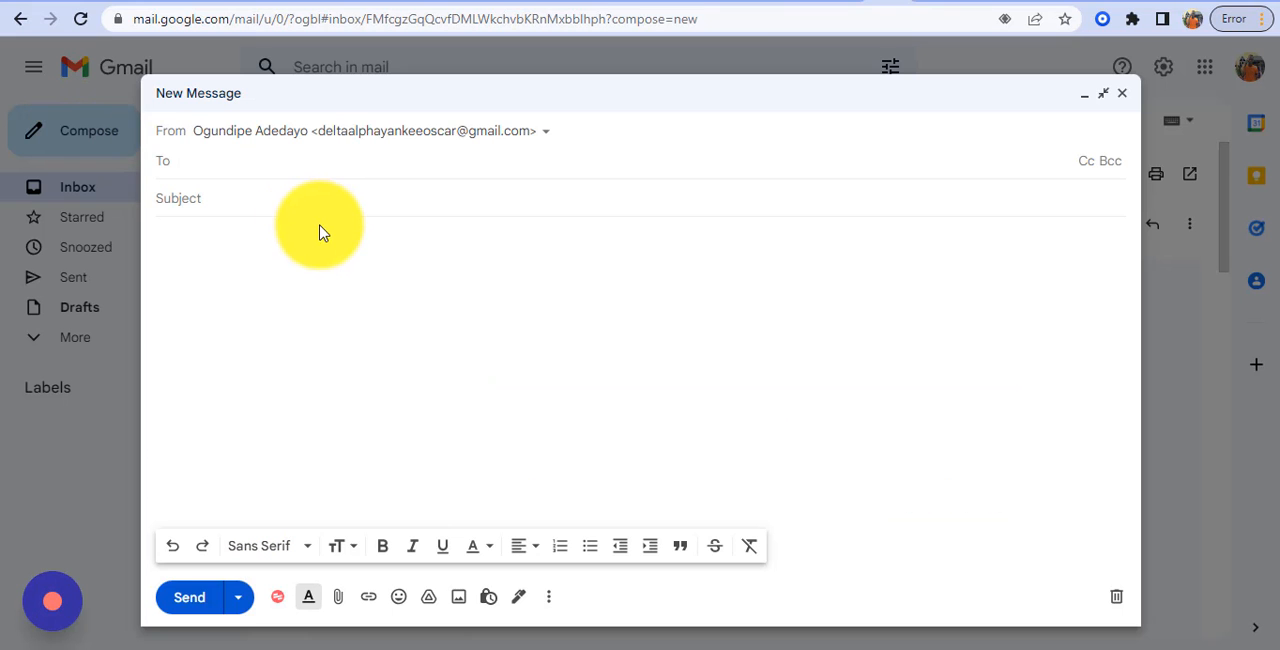
{"action": "type", "text": "one"}
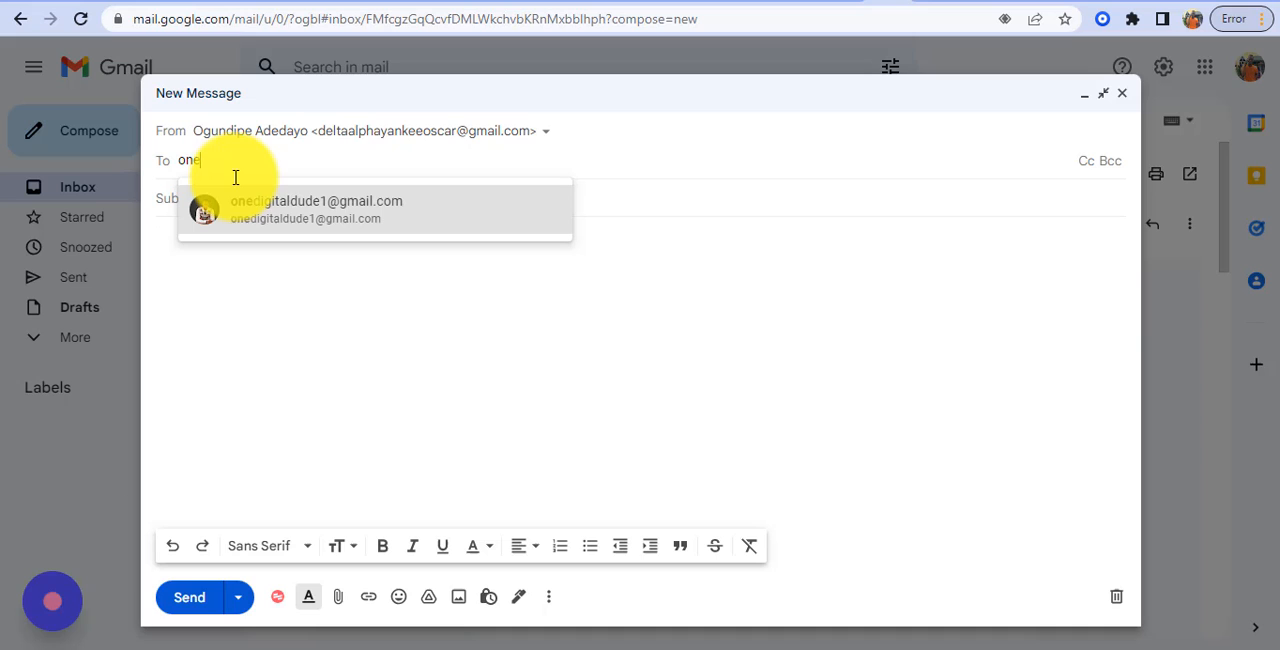
{"action": "left_click", "coordinate": [316, 208]}
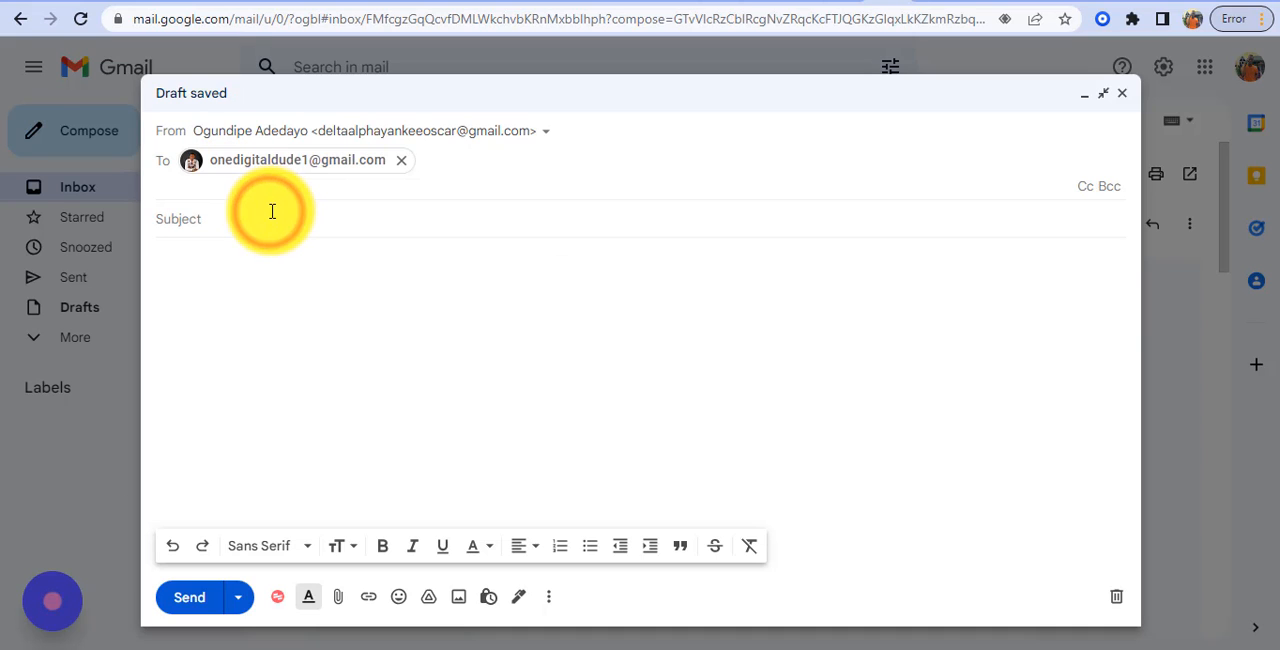
{"action": "type", "text": "A"}
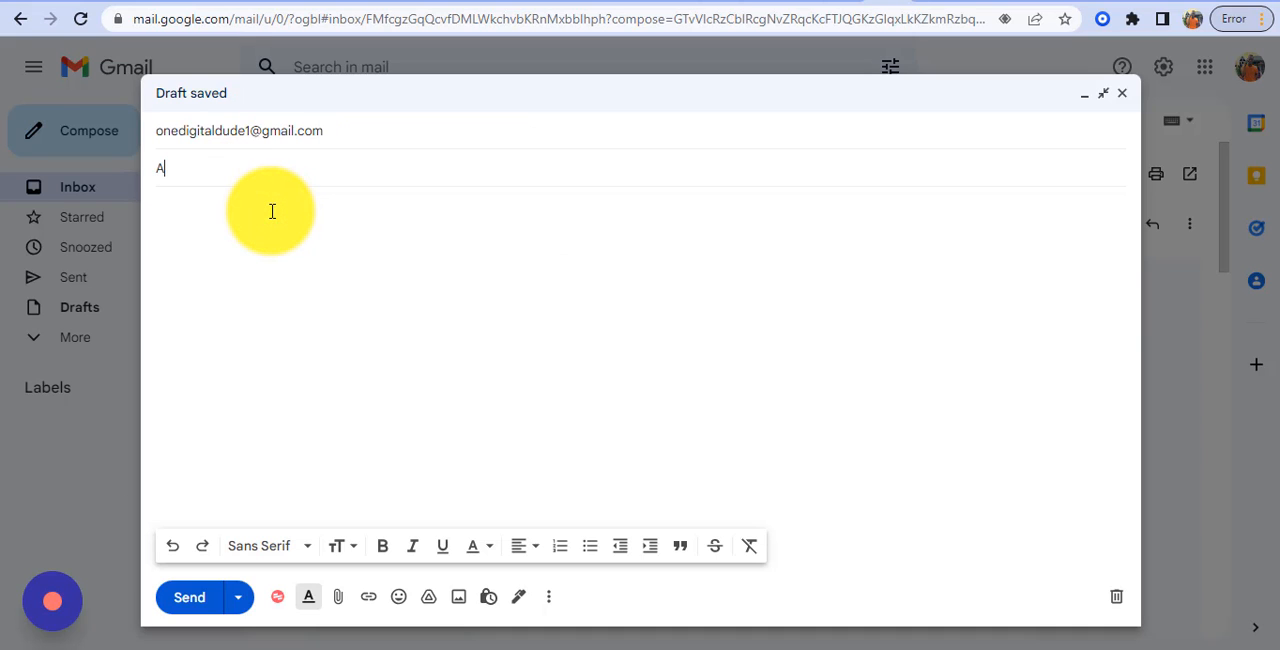
{"action": "type", "text": "ttachingg documents"}
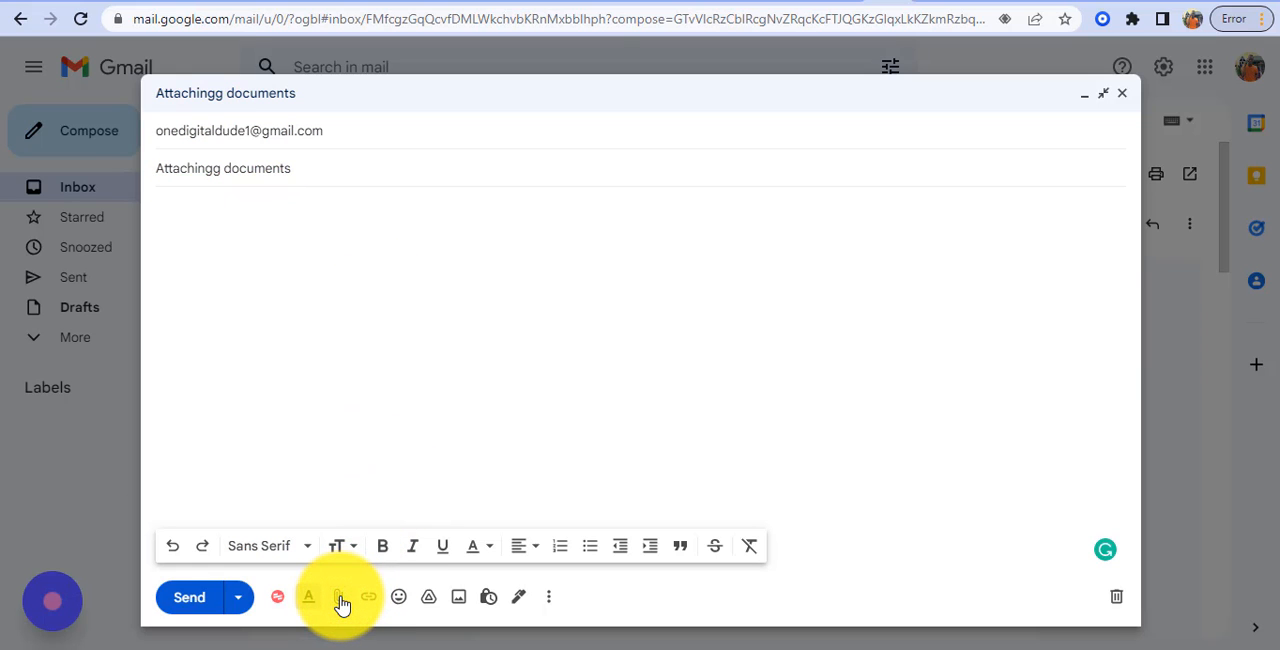
Attach the Success-Businessman PowerPoint from Downloads and send the email.
{"action": "left_click", "coordinate": [338, 596]}
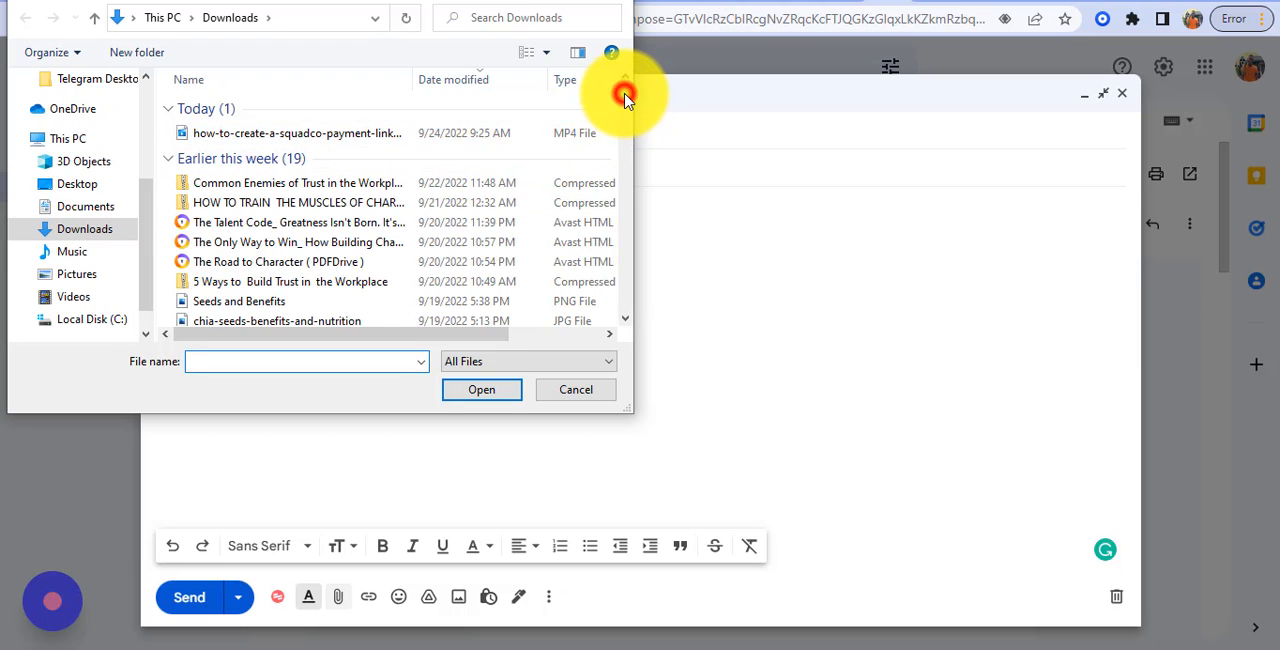
{"action": "scroll", "scroll_direction": "down", "scroll_amount": 3}
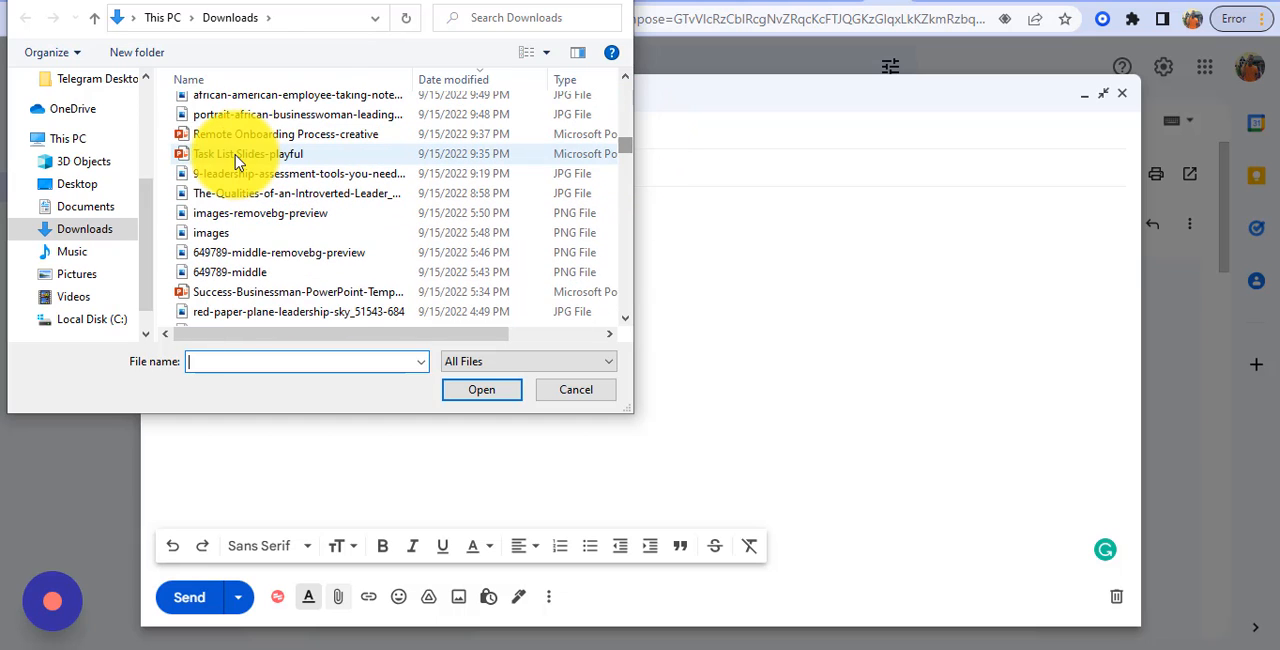
{"action": "left_click", "coordinate": [296, 292]}
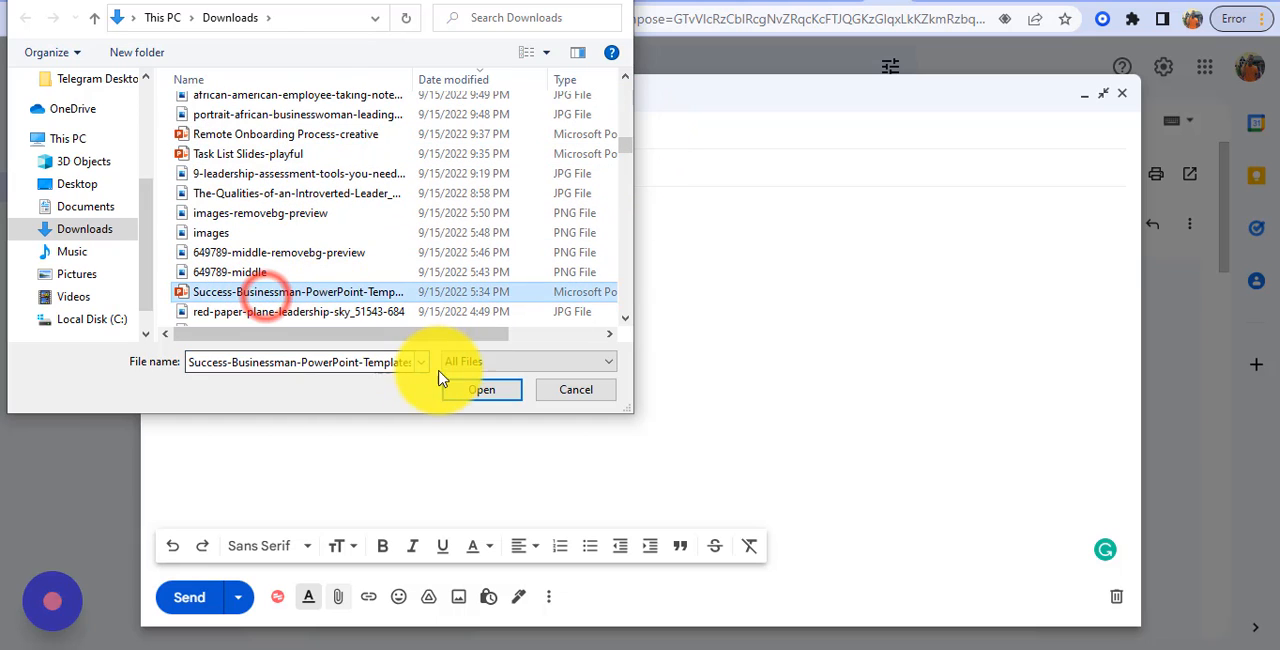
{"action": "left_click", "coordinate": [480, 388]}
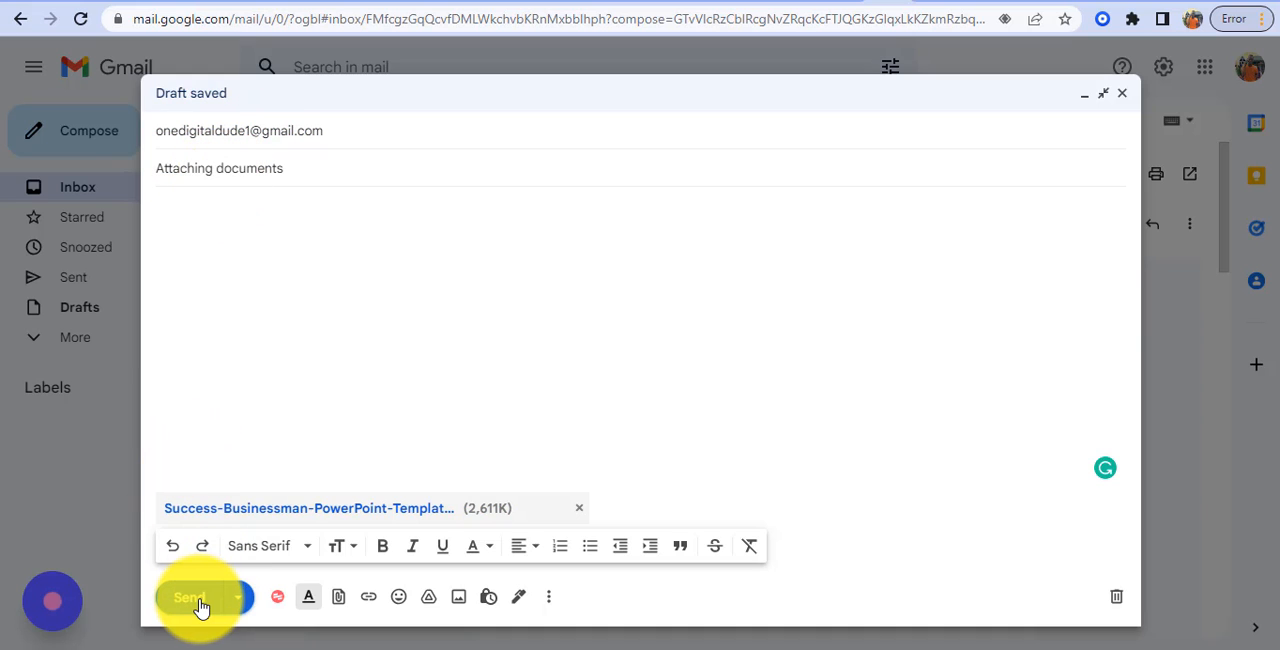
{"action": "left_click", "coordinate": [188, 596]}
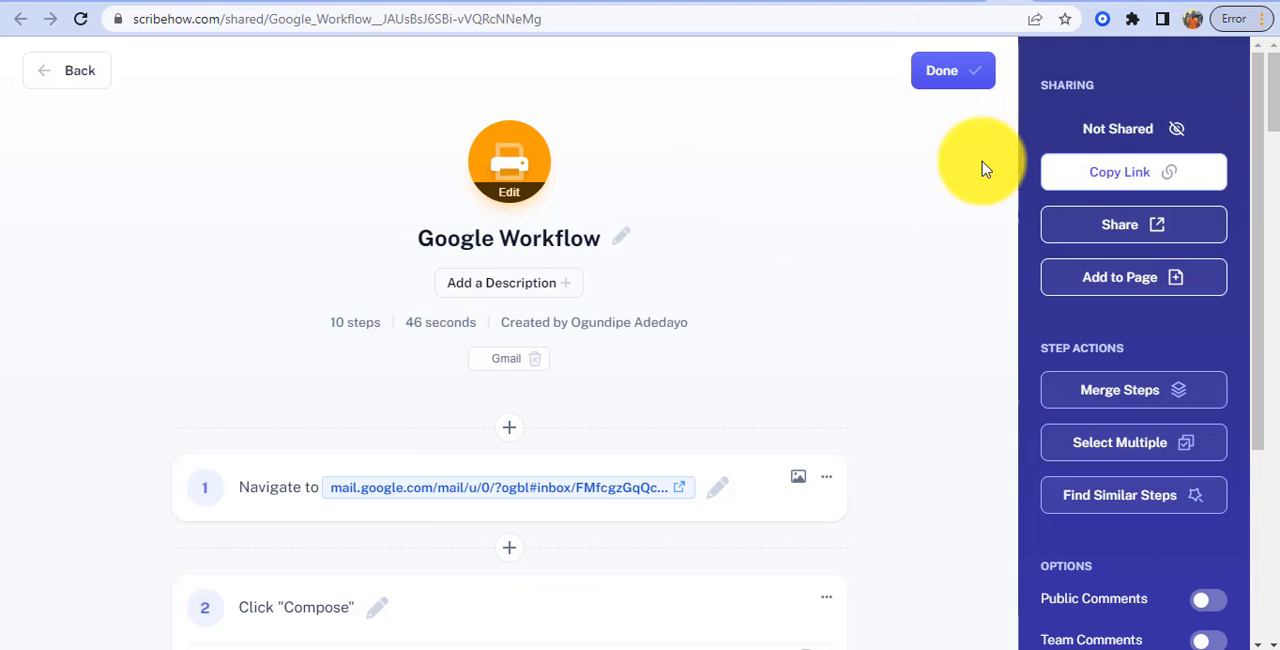
Set the Google Workflow guide to Shareable with Link and scroll through its recorded steps.
{"action": "left_click", "coordinate": [1132, 172]}
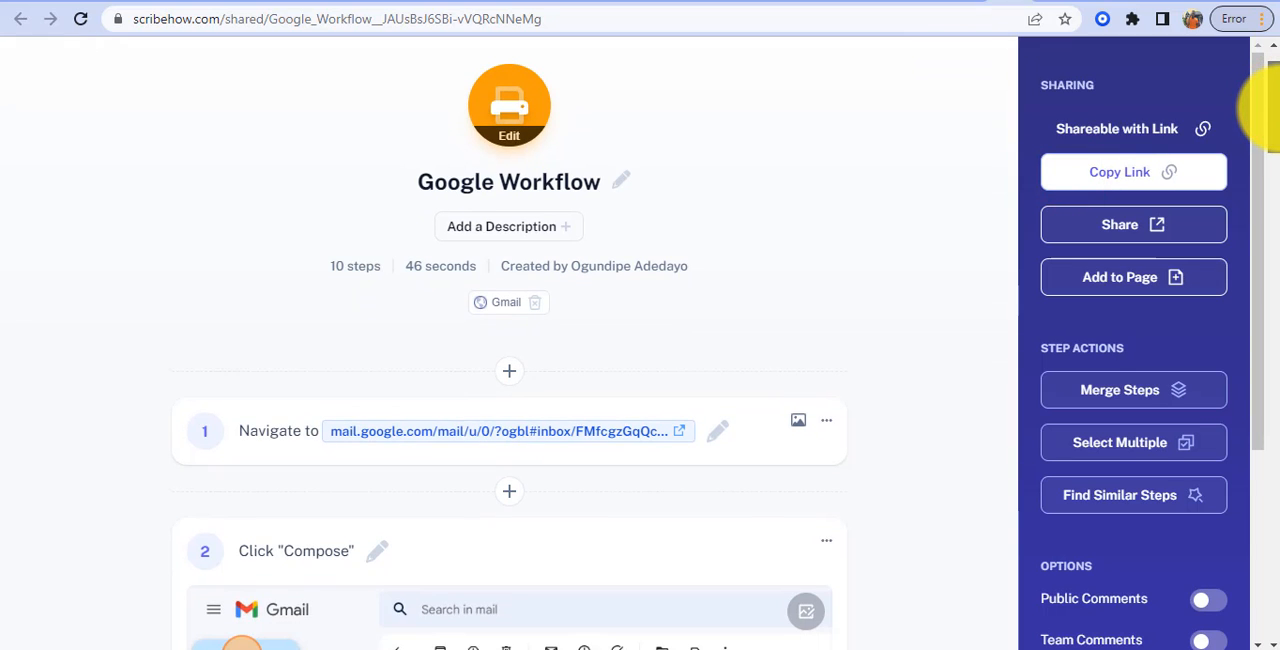
{"action": "scroll", "scroll_direction": "down", "scroll_amount": 3}
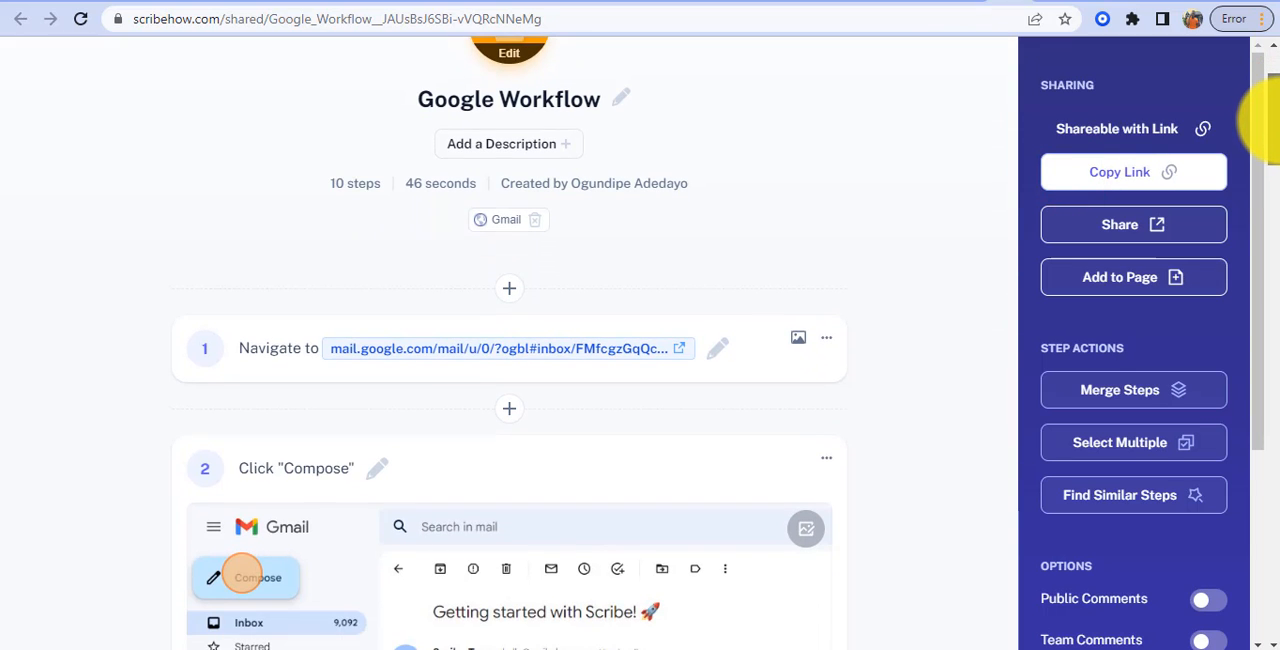
{"action": "mouse_move", "coordinate": [392, 348]}
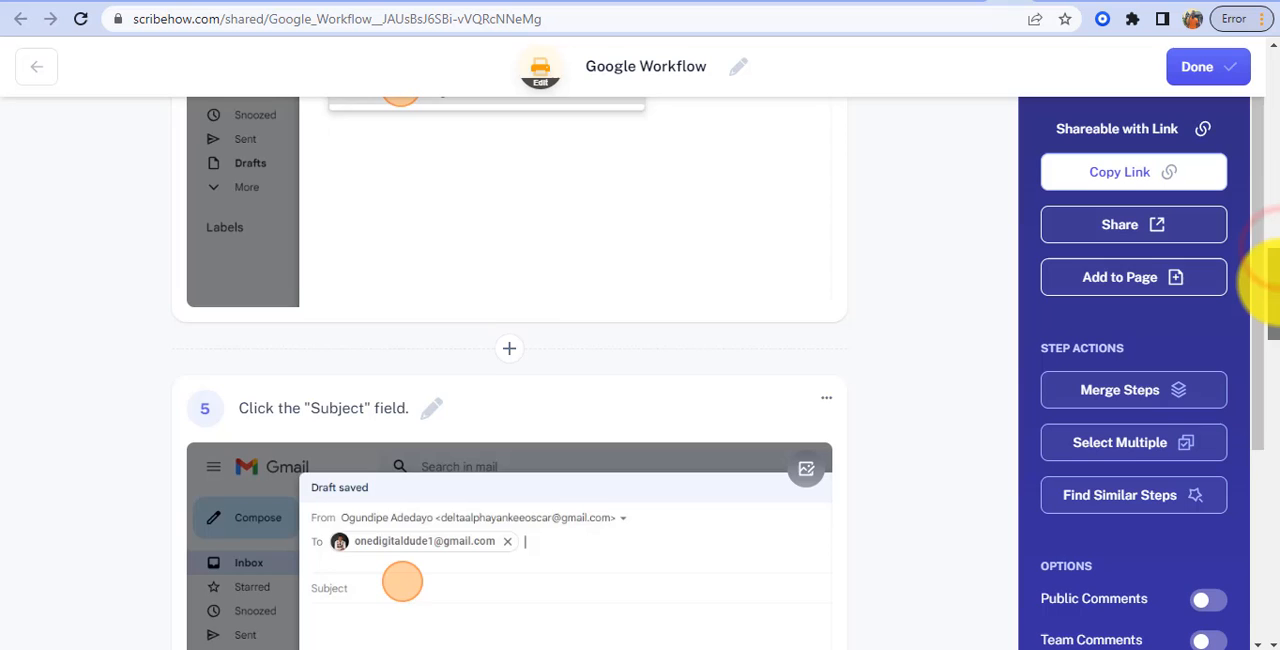
{"action": "scroll", "scroll_direction": "down", "scroll_amount": 3}
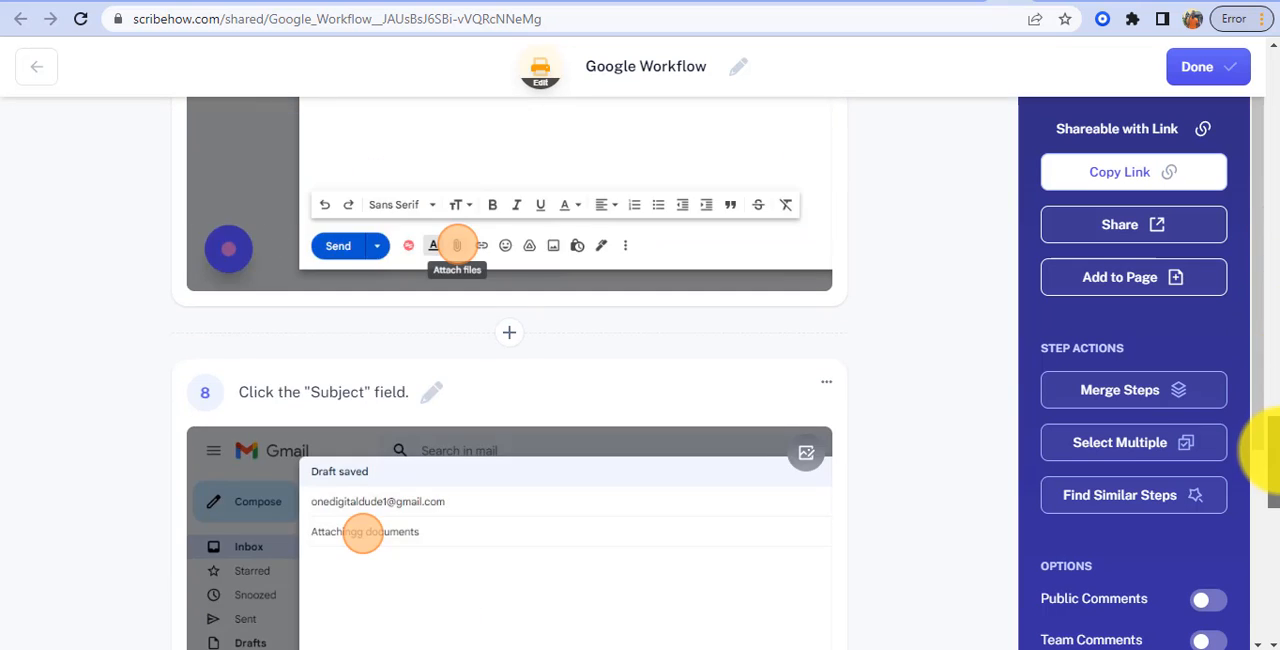
{"action": "scroll", "scroll_direction": "up", "scroll_amount": 3}
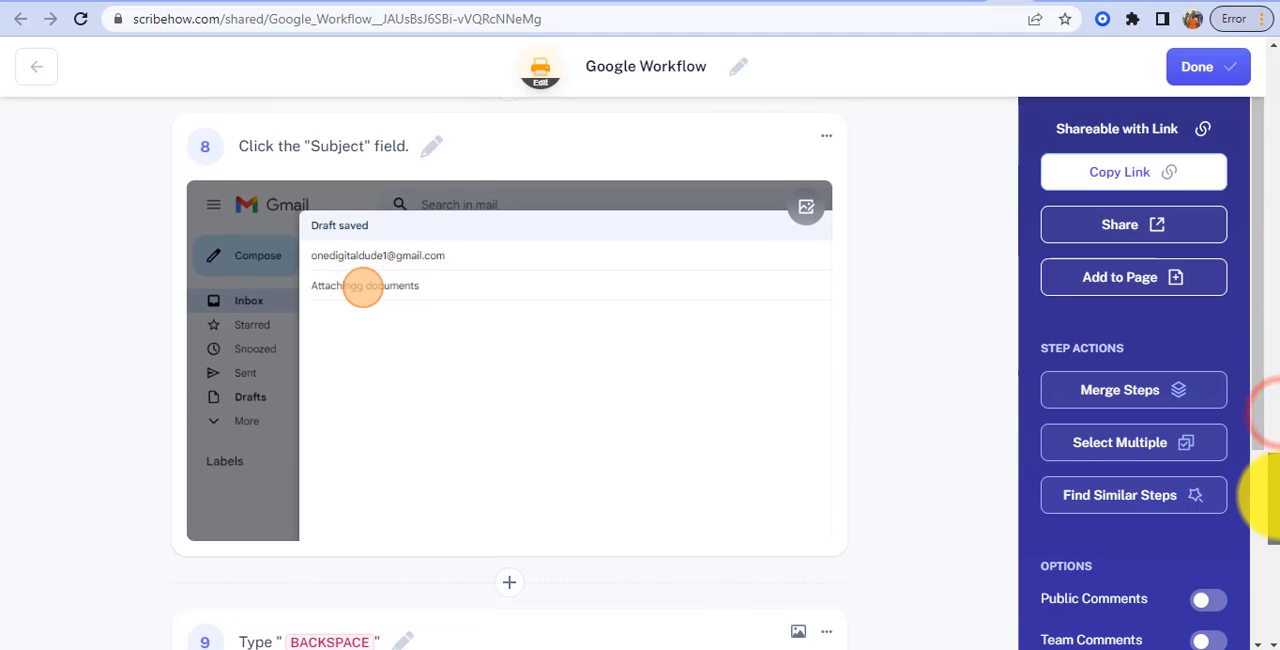
{"action": "scroll", "scroll_direction": "down", "scroll_amount": 3}
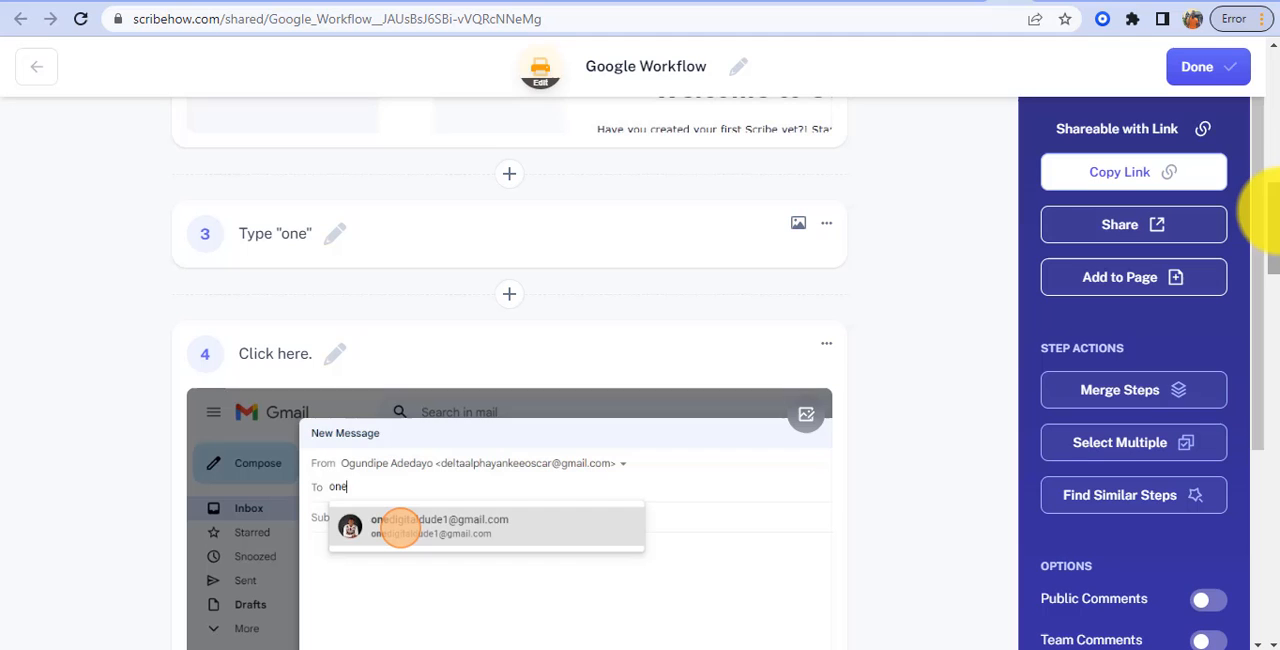
{"action": "scroll", "scroll_direction": "down", "scroll_amount": 3}
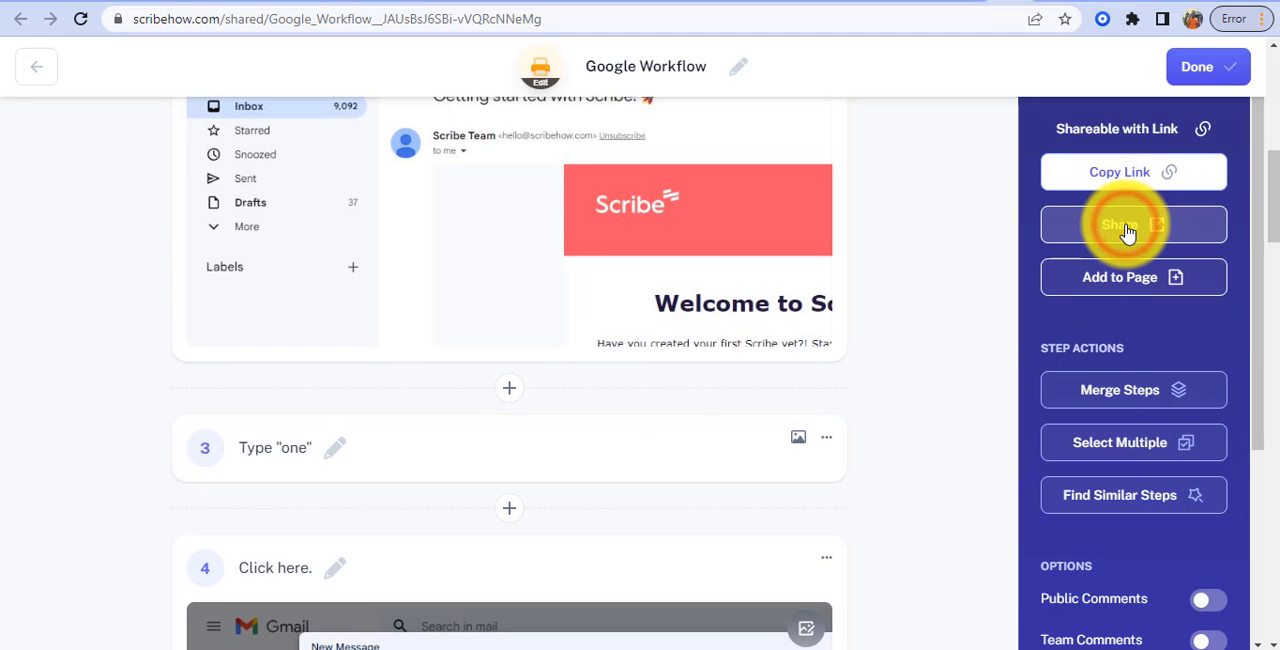
Export the Google Workflow guide as a PDF from the Share panel's Export options.
{"action": "left_click", "coordinate": [1132, 224]}
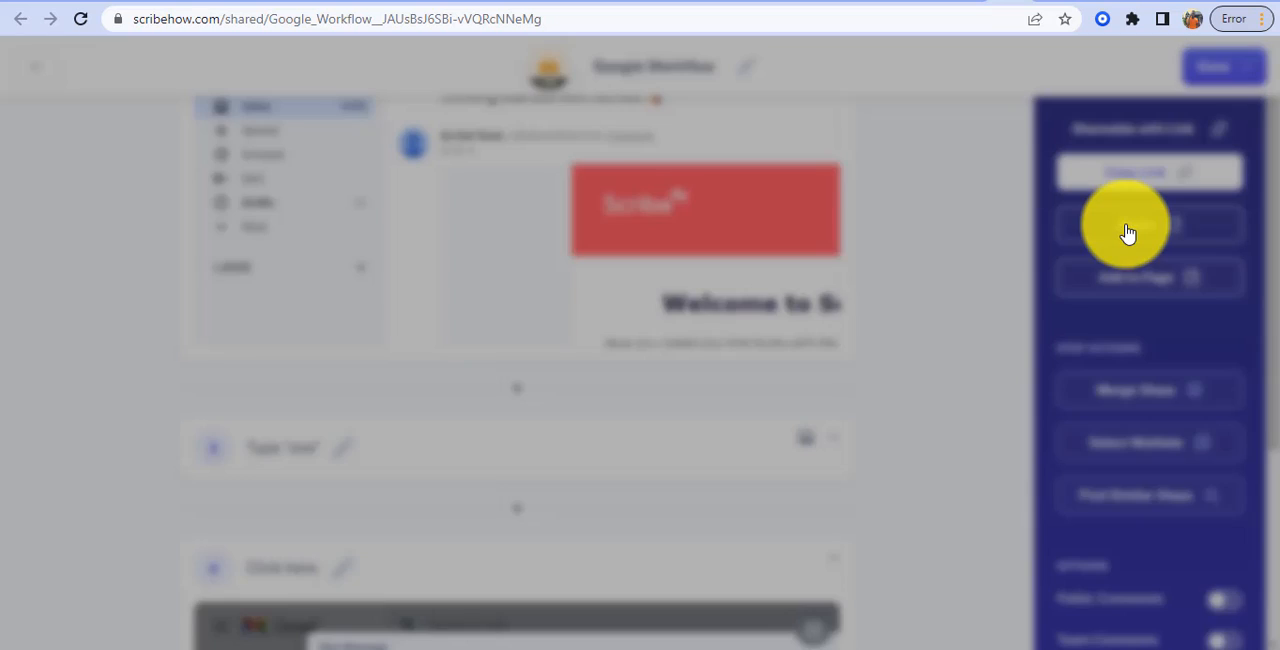
{"action": "left_click", "coordinate": [1148, 224]}
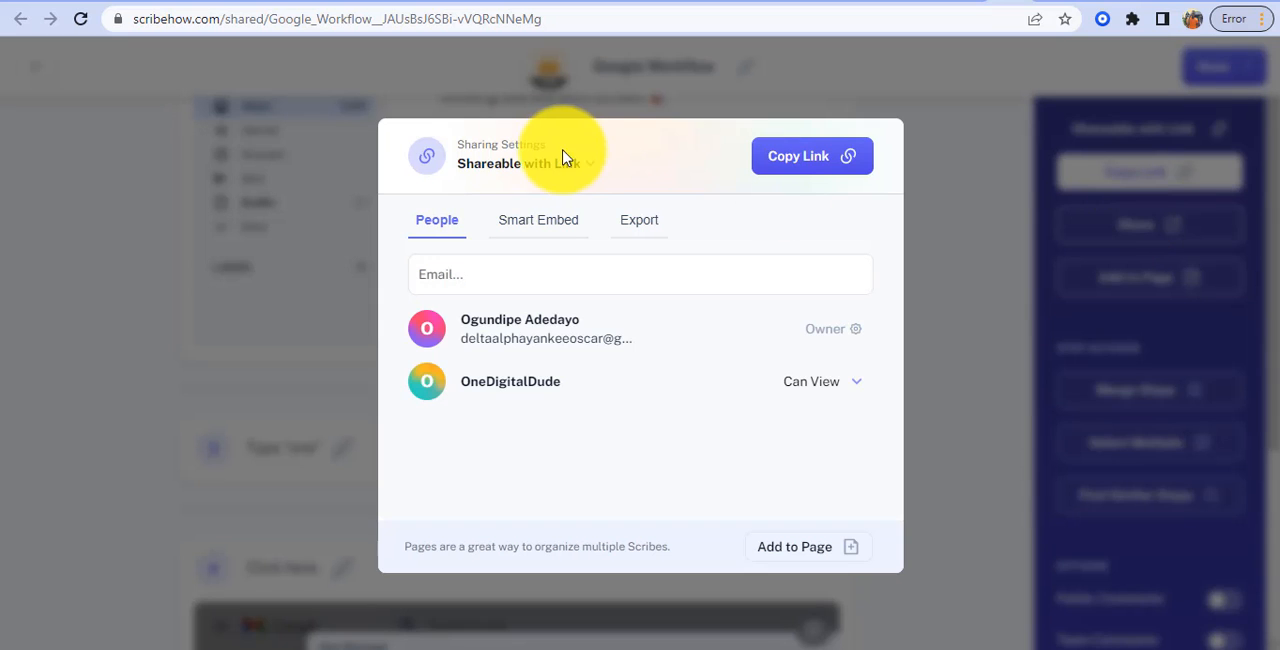
{"action": "left_click", "coordinate": [640, 220]}
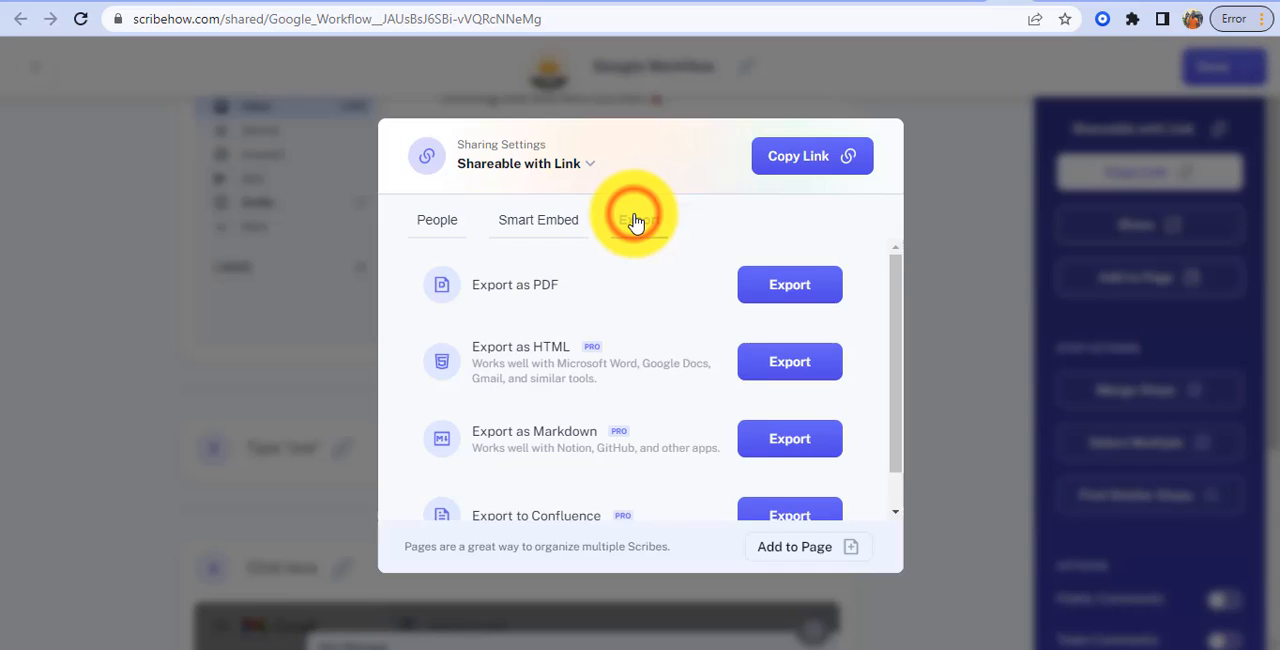
{"action": "left_click", "coordinate": [638, 220]}
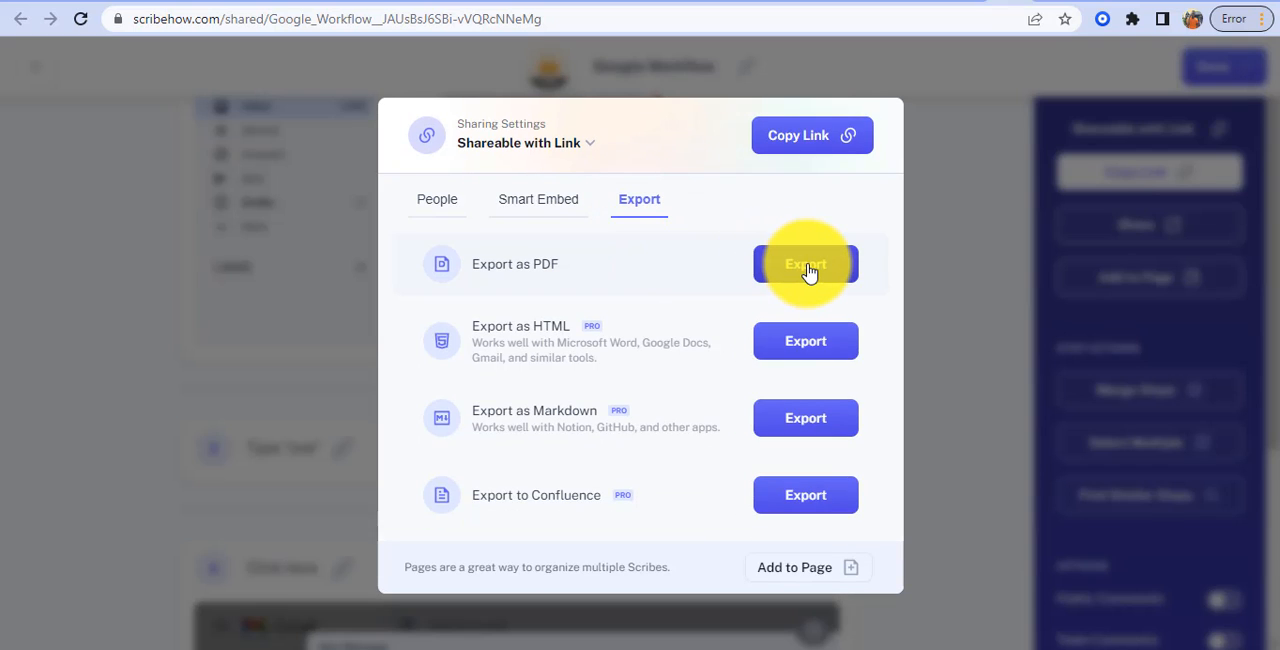
{"action": "left_click", "coordinate": [804, 264]}
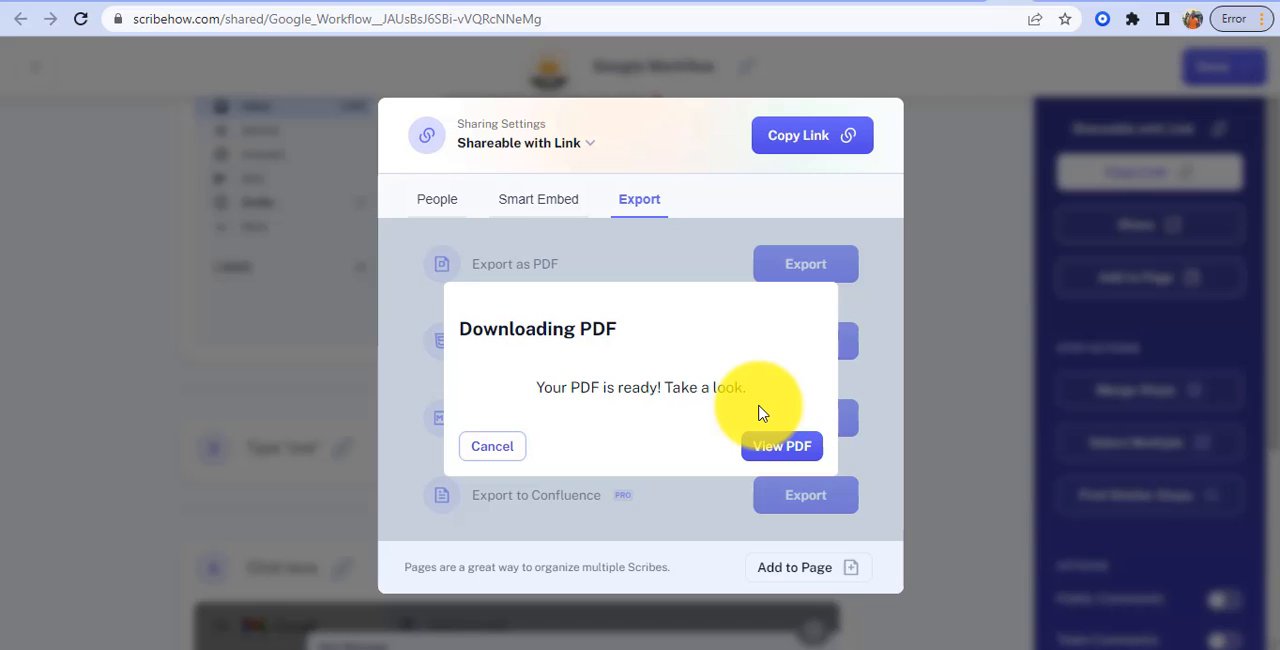
{"action": "mouse_move", "coordinate": [592, 412]}
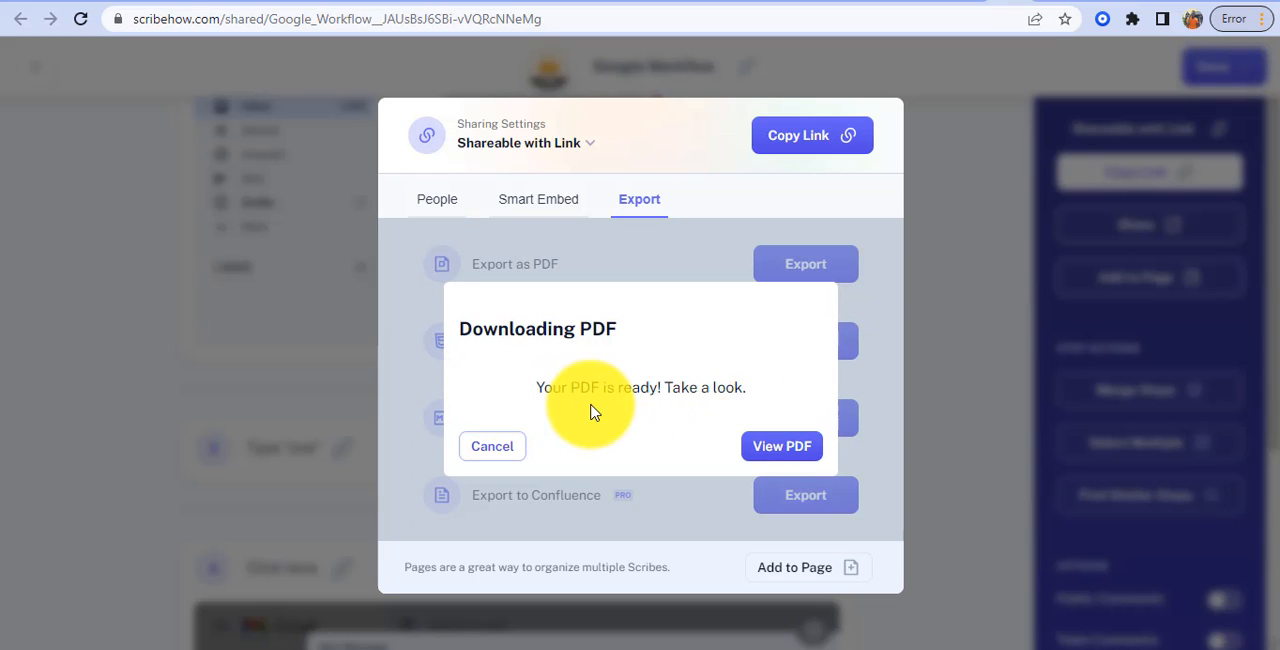
View the exported PDF and scroll to its final page, step 10 'Click Send'.
{"action": "left_click", "coordinate": [780, 446]}
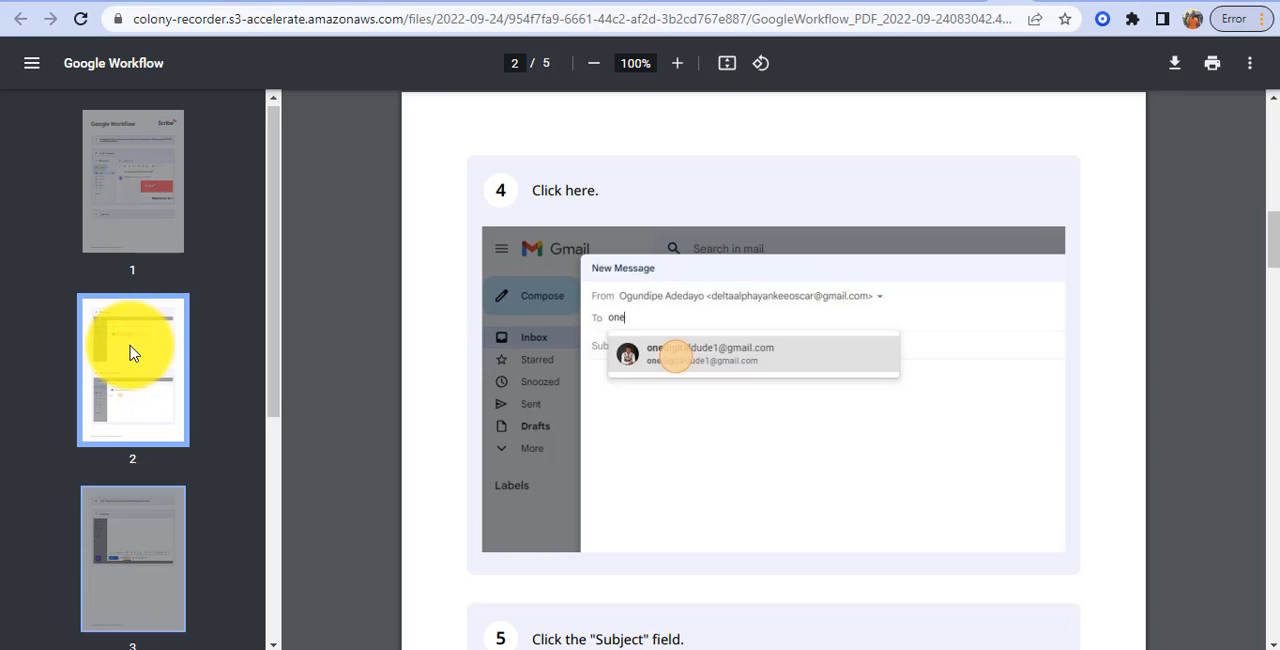
{"action": "scroll", "scroll_direction": "down", "scroll_amount": 3}
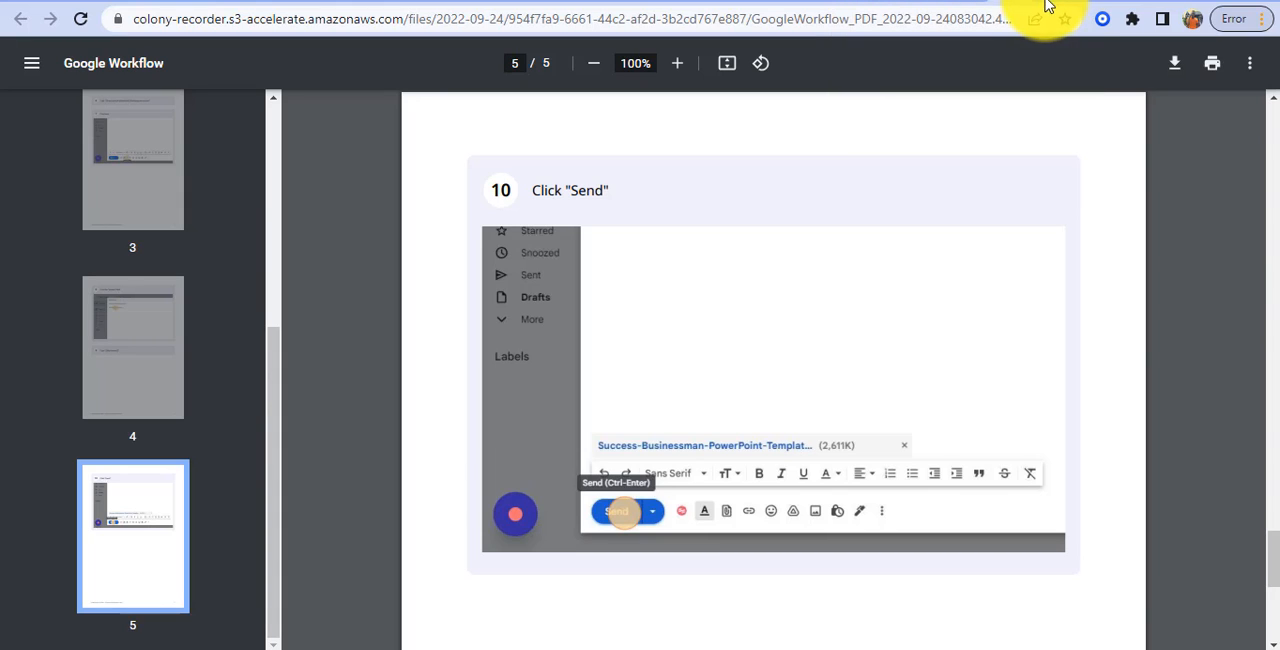
{"action": "mouse_move", "coordinate": [1048, 8]}
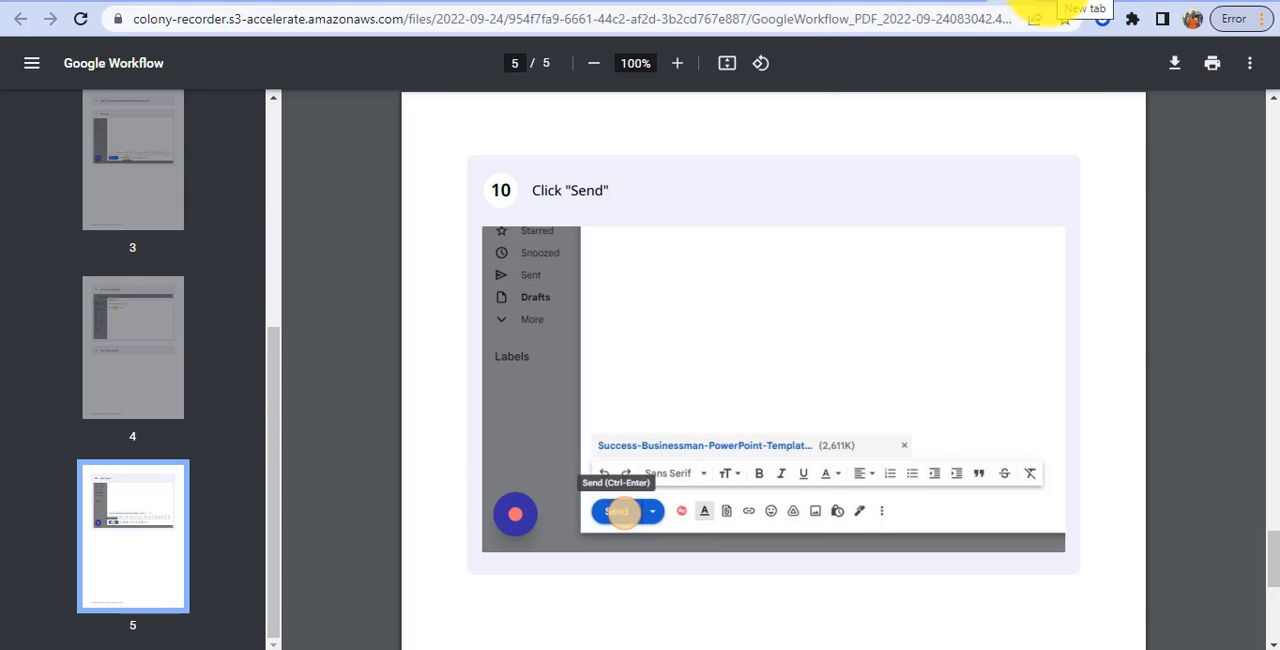